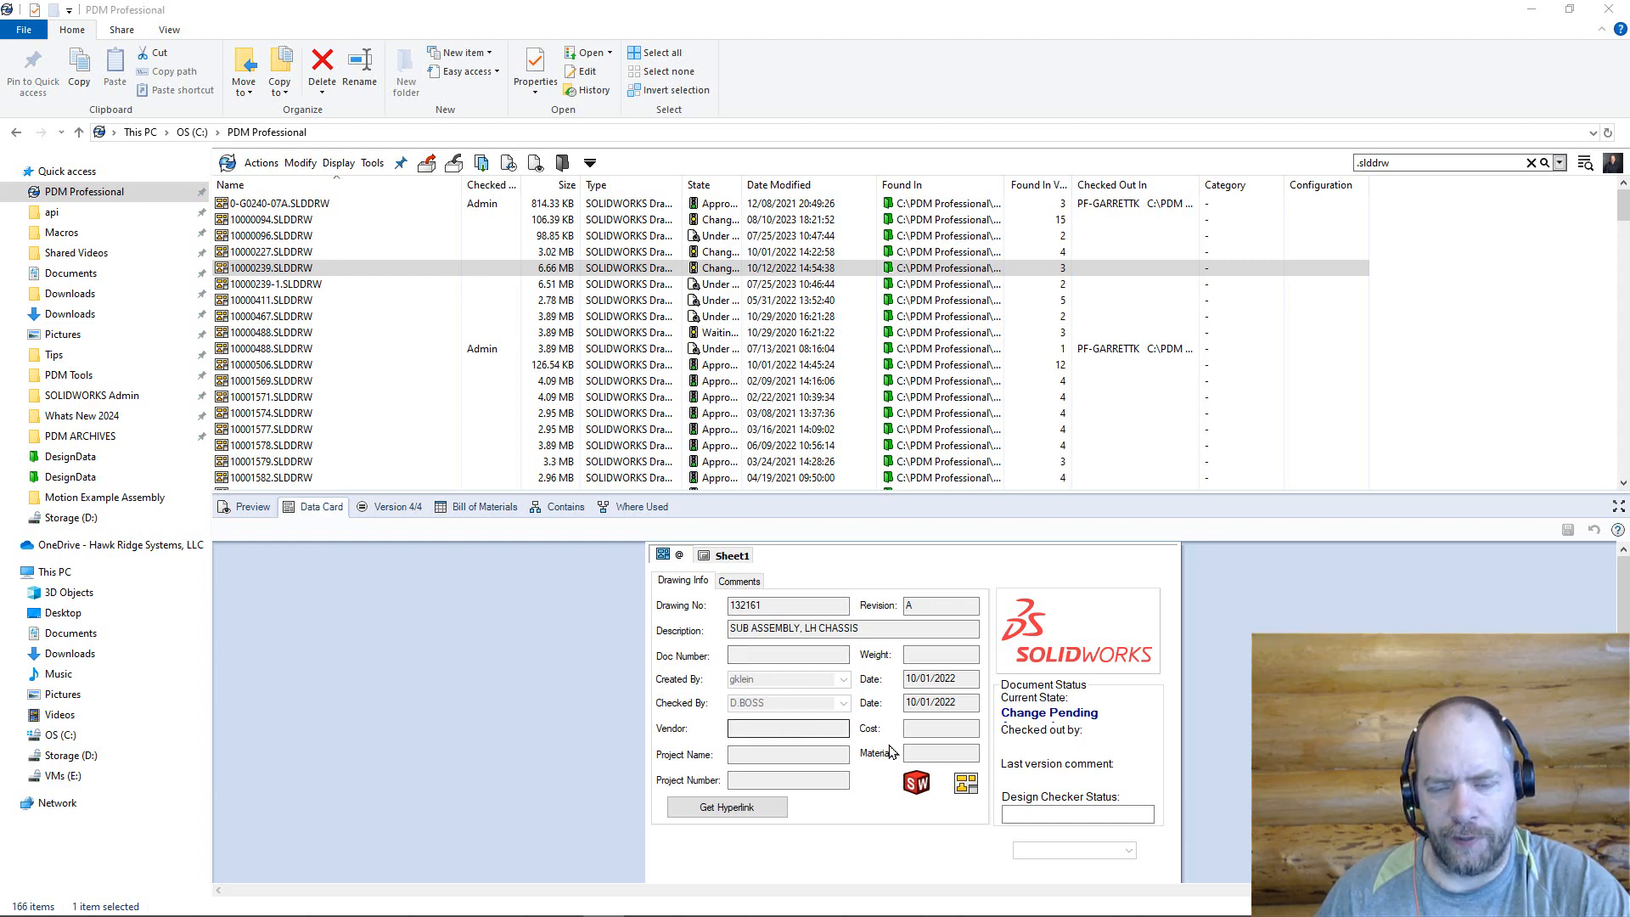
- Bring up the PDM command bar's right-click menu showing Customize Menus
left_click(272, 268)
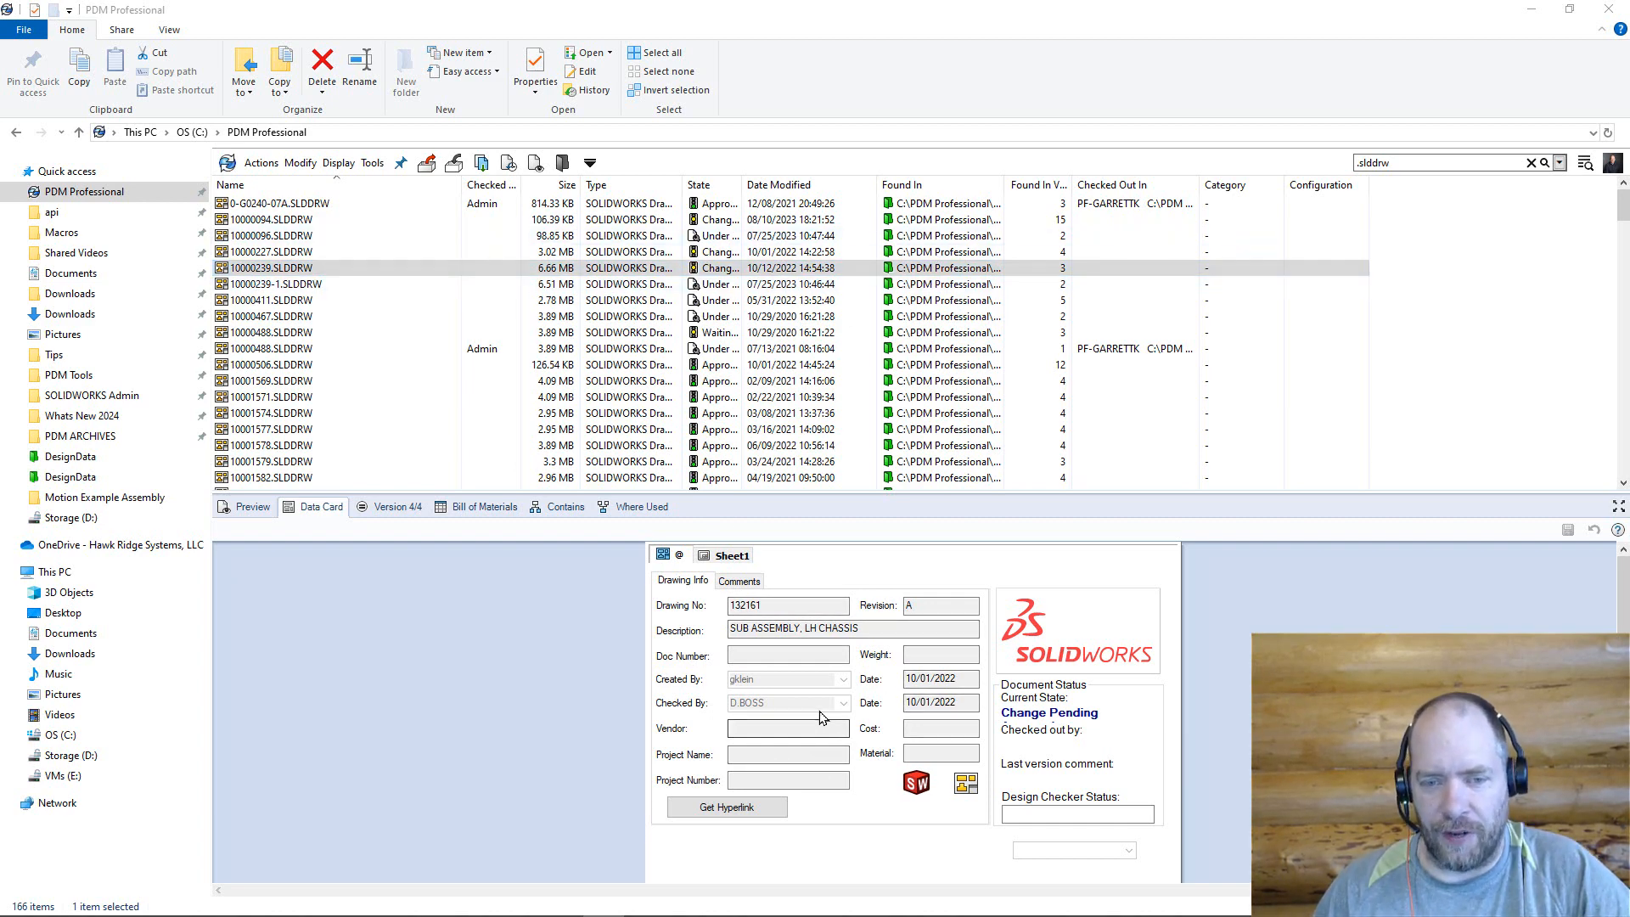
mouse_move(982, 723)
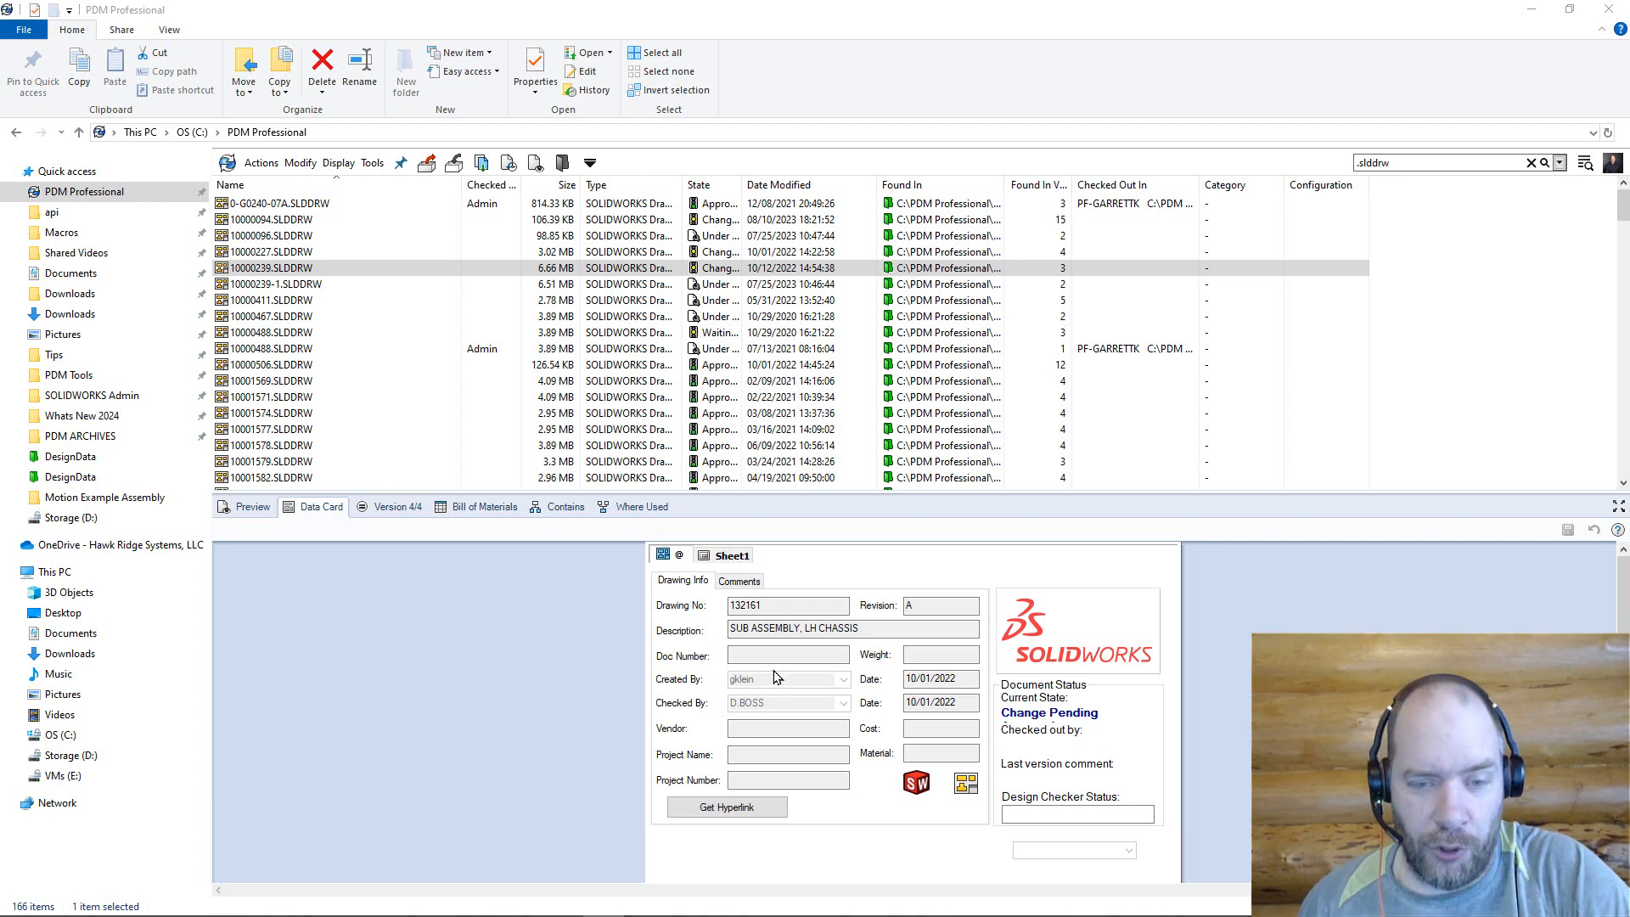
mouse_move(1191, 519)
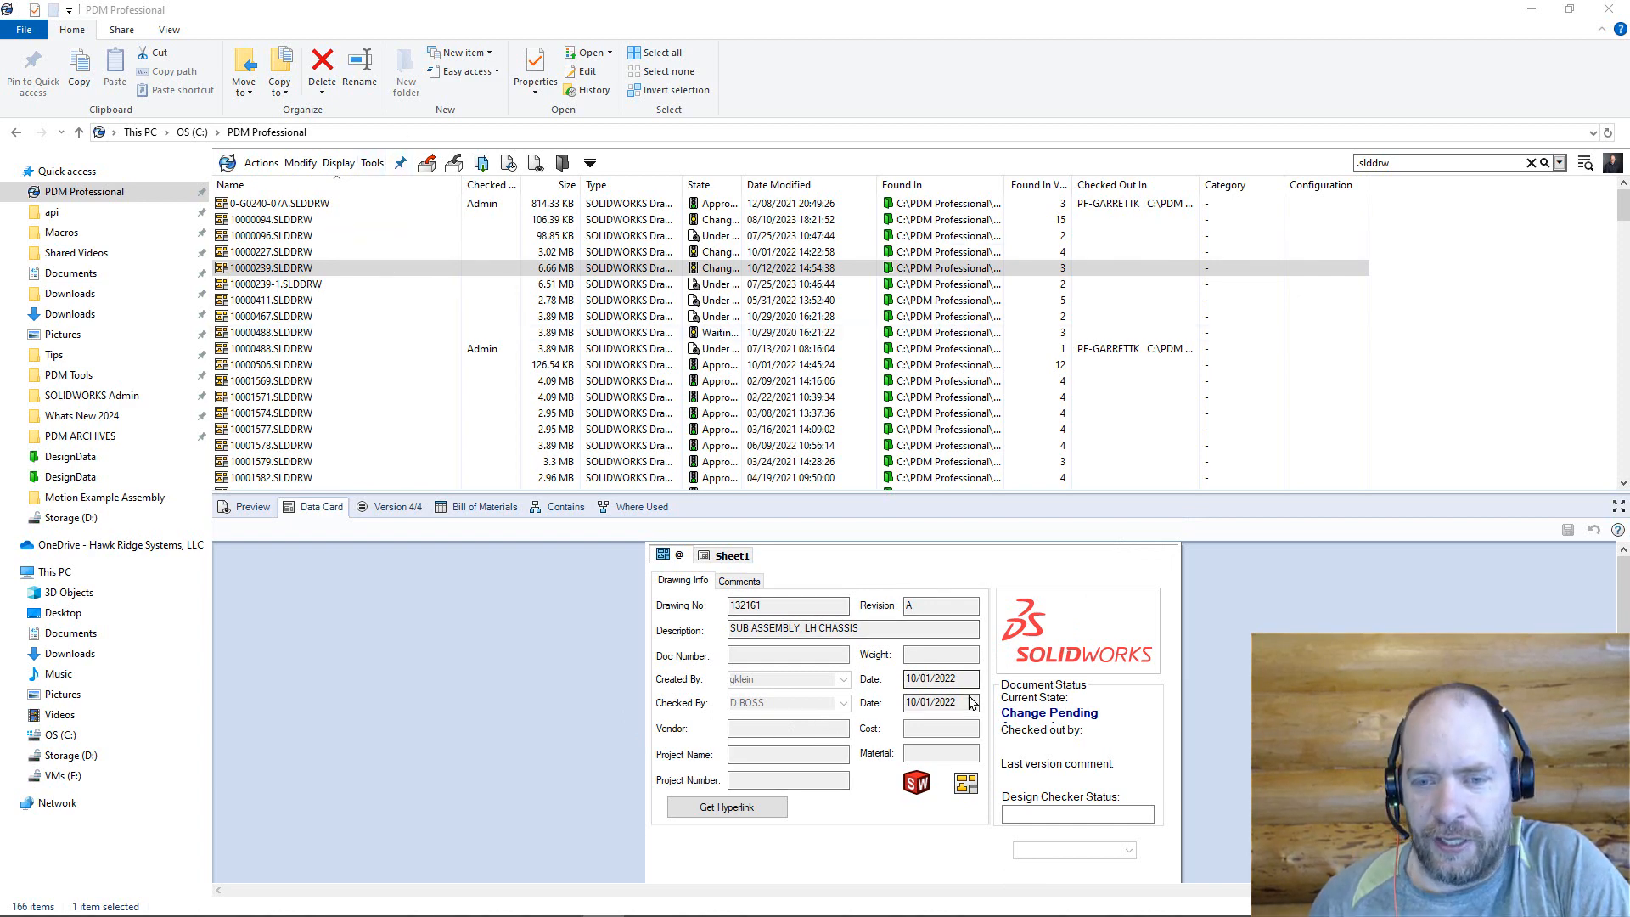
mouse_move(890, 684)
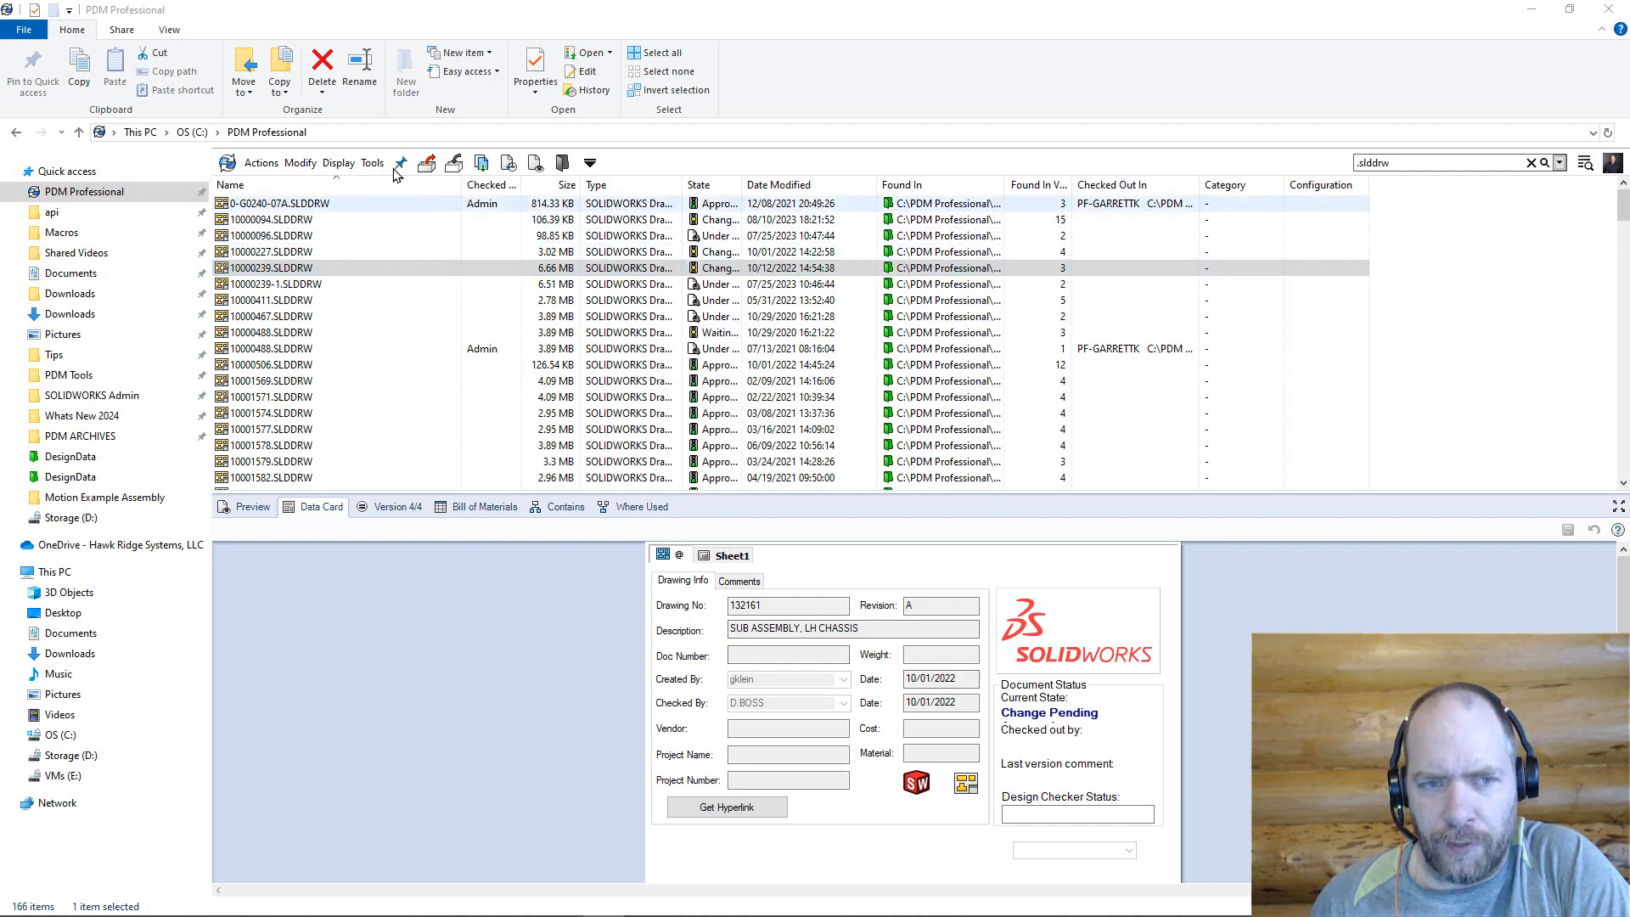
left_click(372, 163)
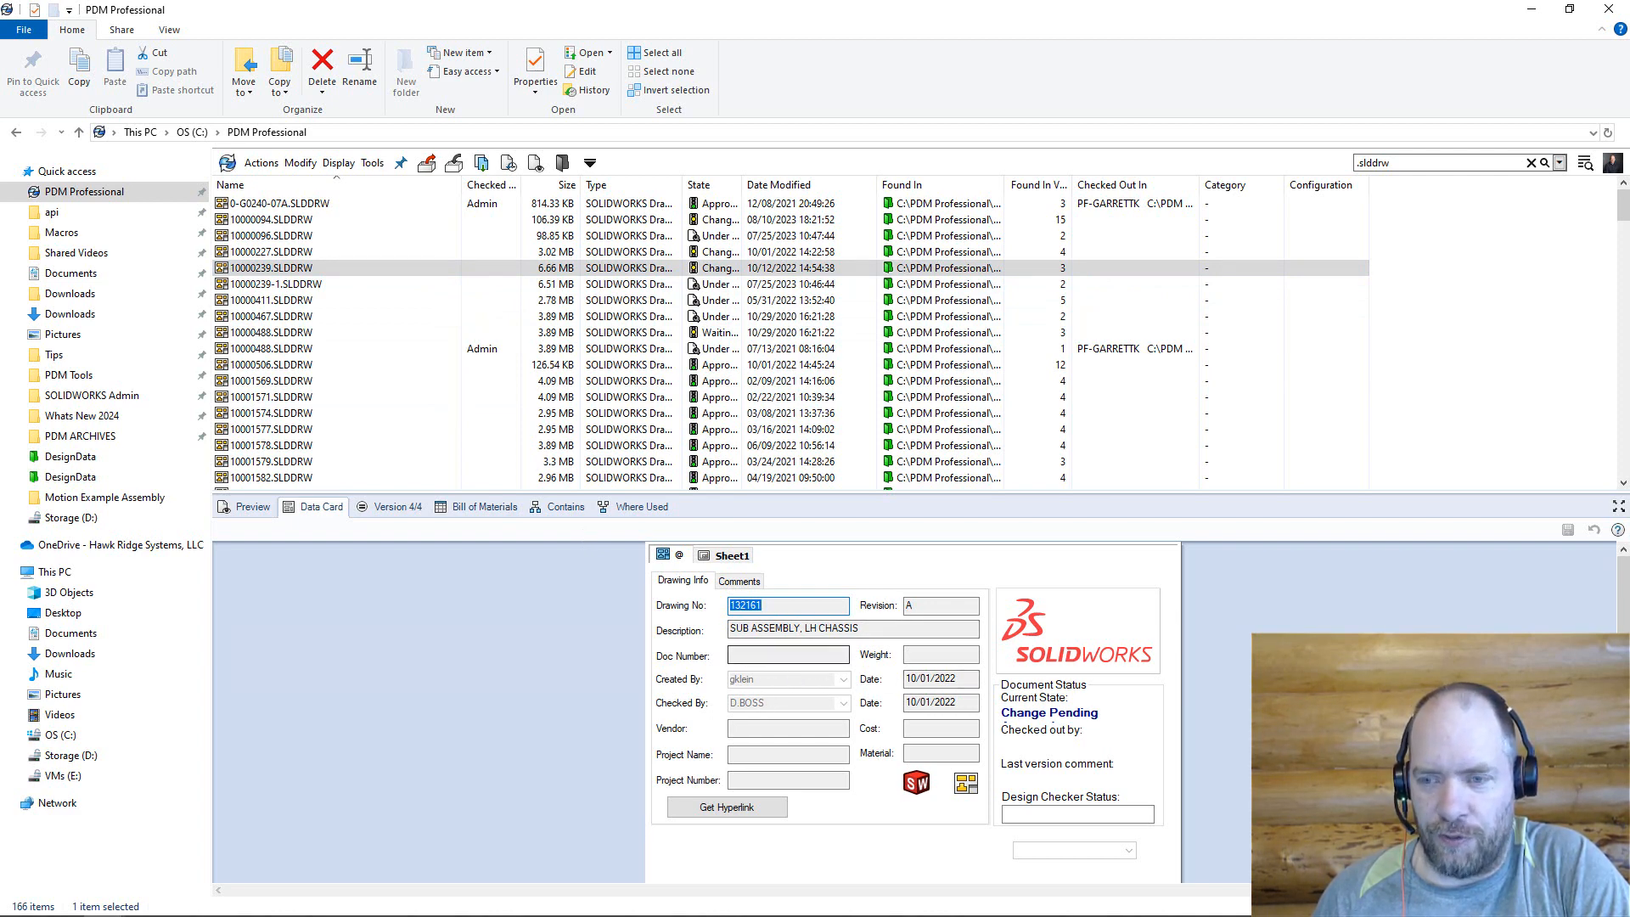
mouse_move(1616, 530)
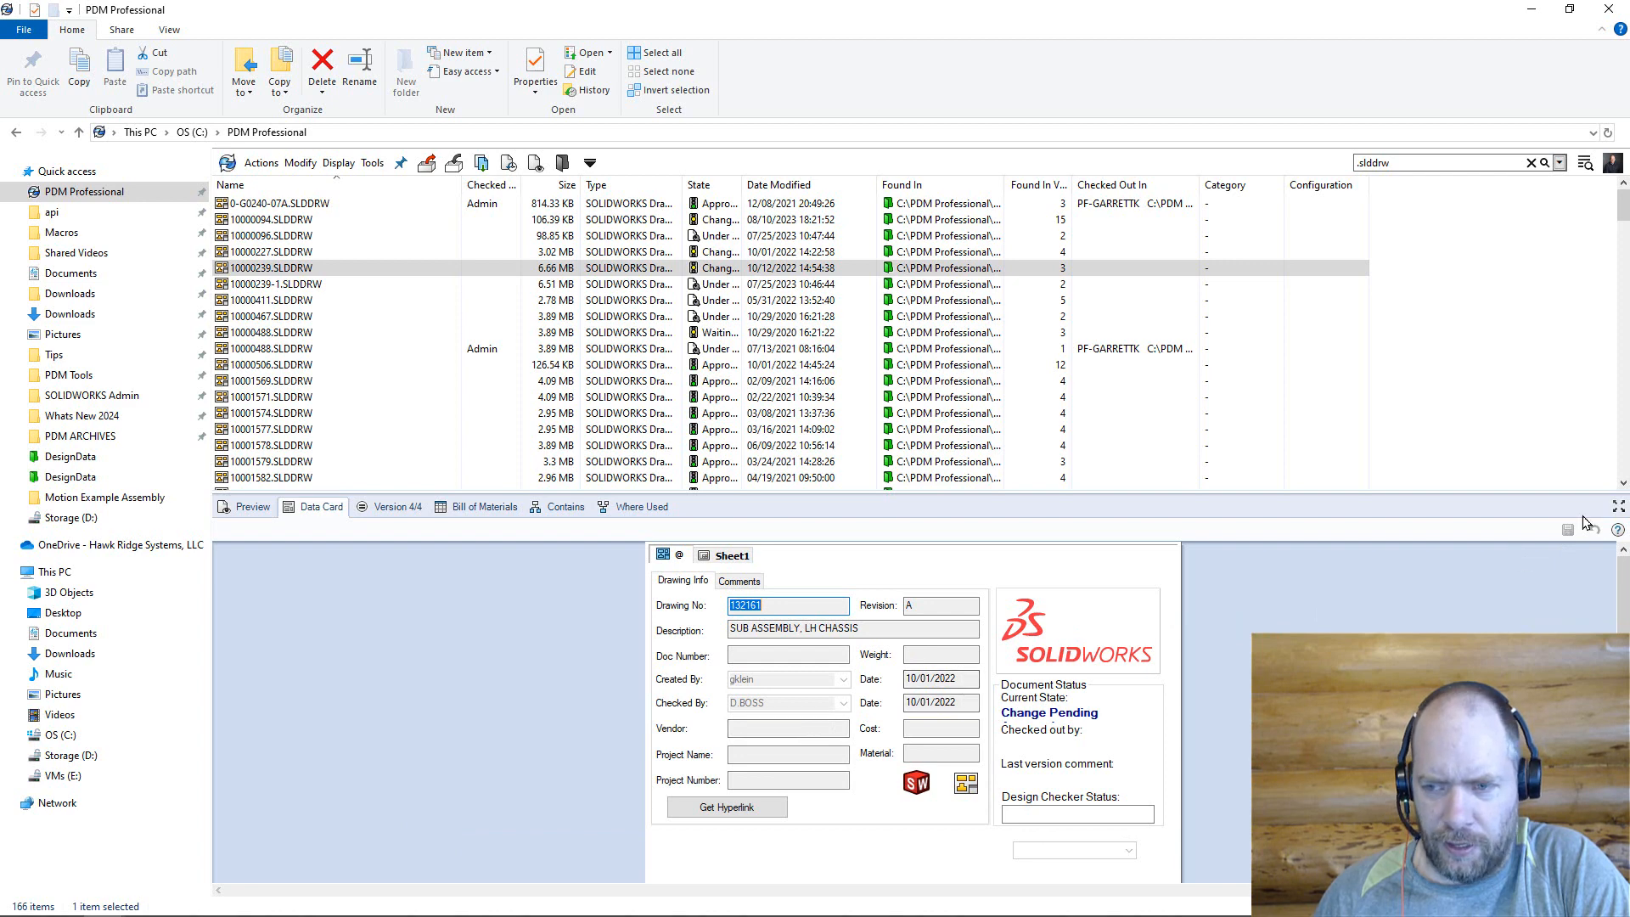
mouse_move(938, 683)
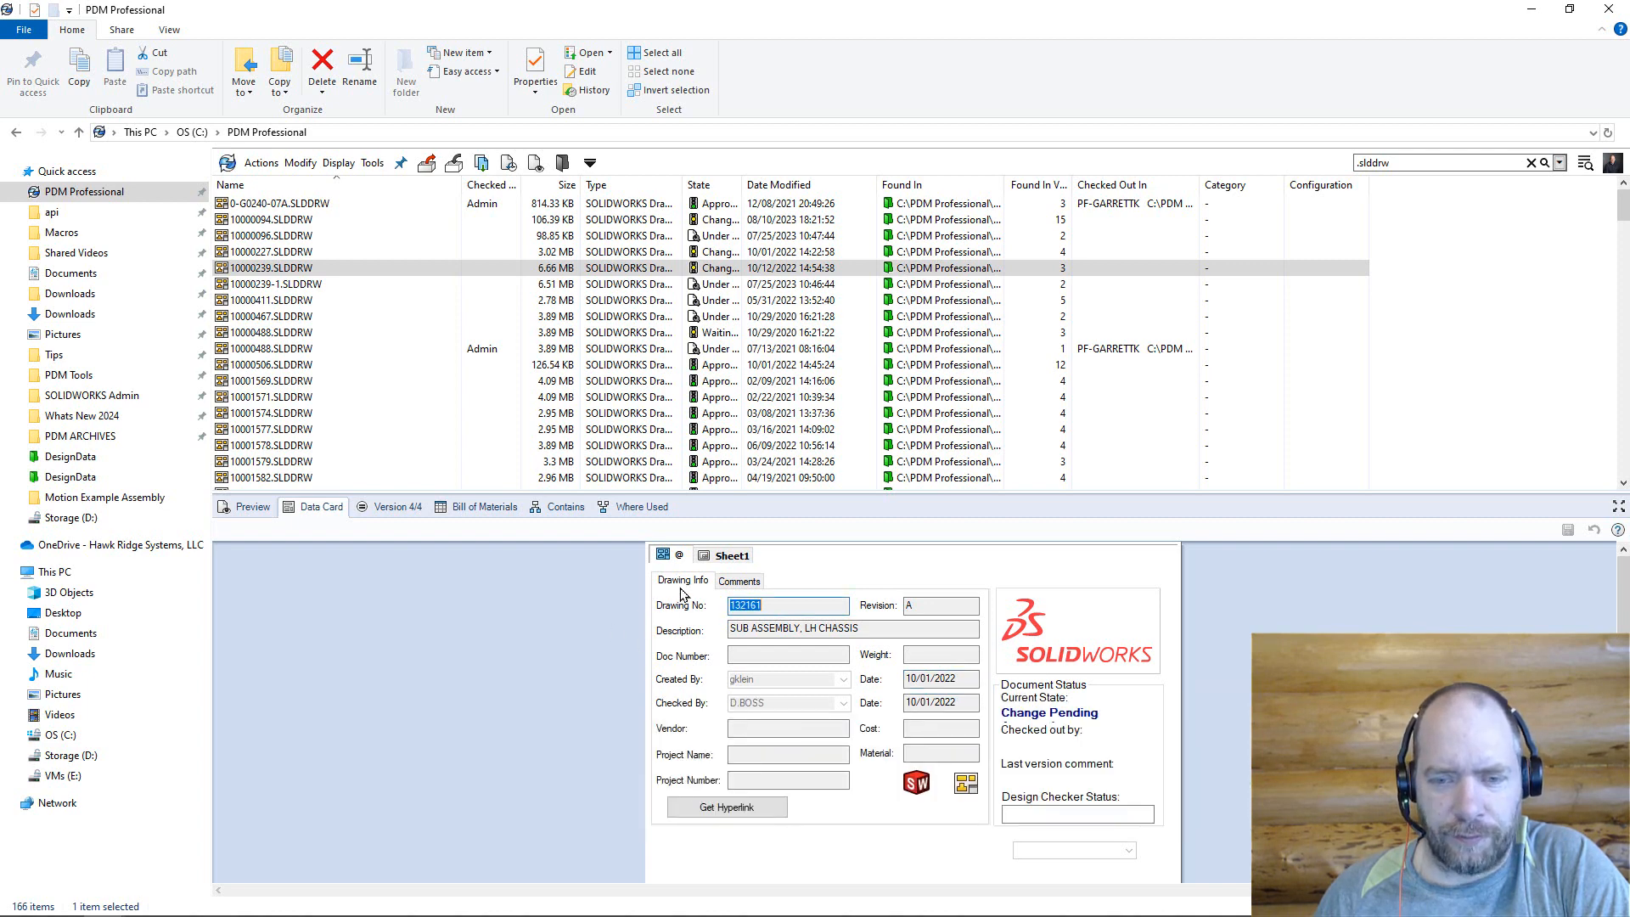
mouse_move(681, 185)
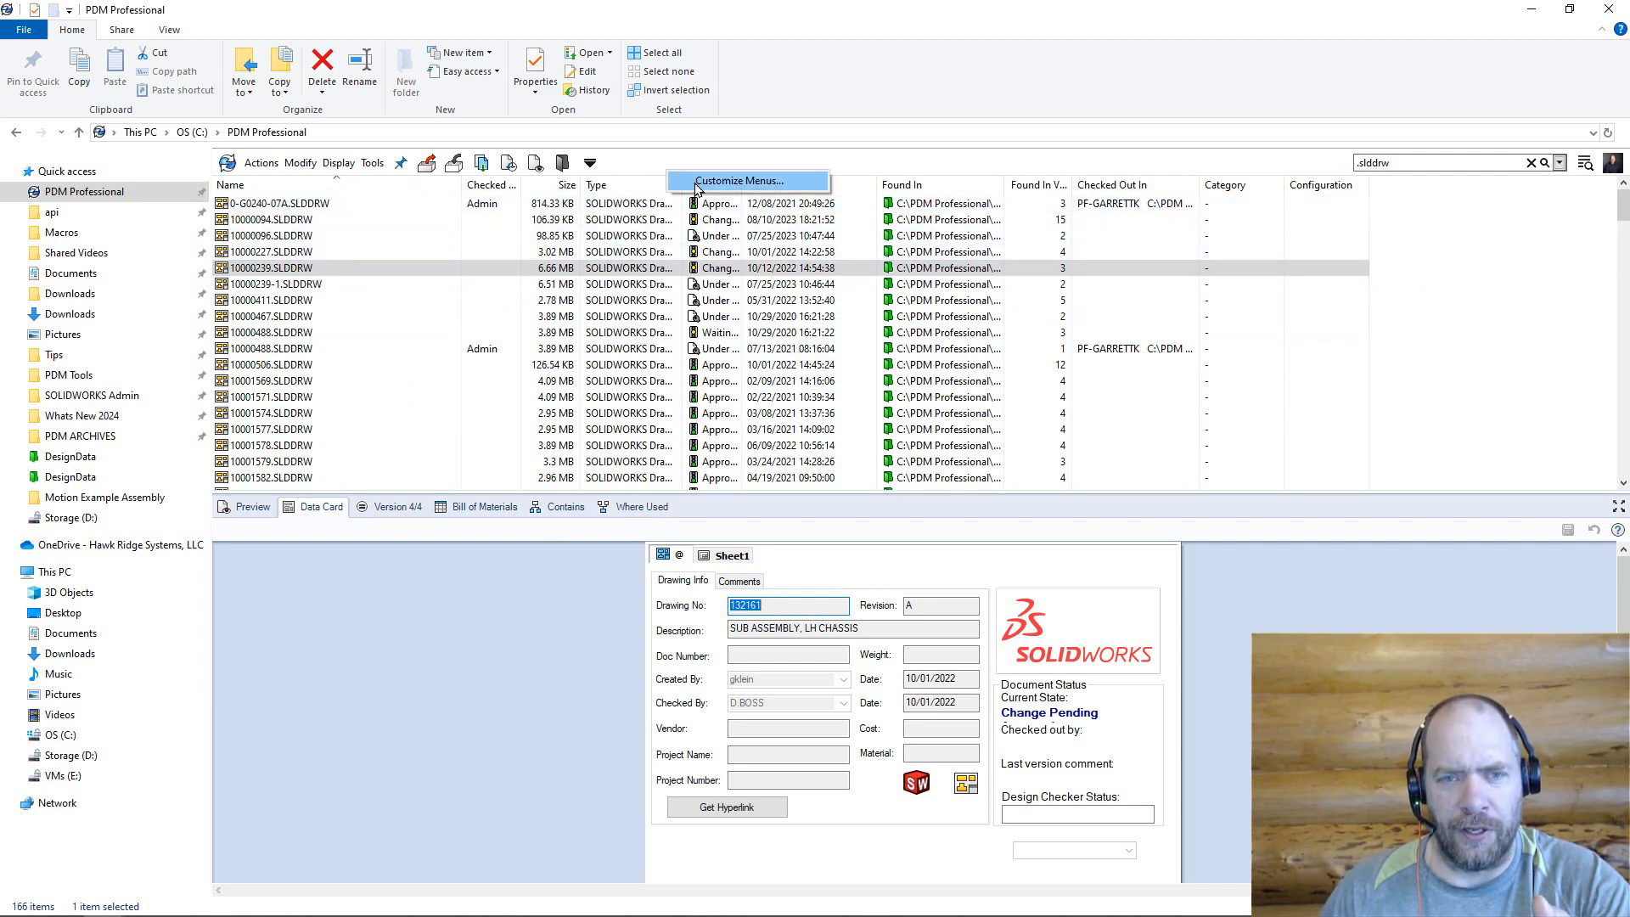
- Review the Copy Tree page (Document Number updated for all files), cancel, and show the Tools menu
left_click(747, 180)
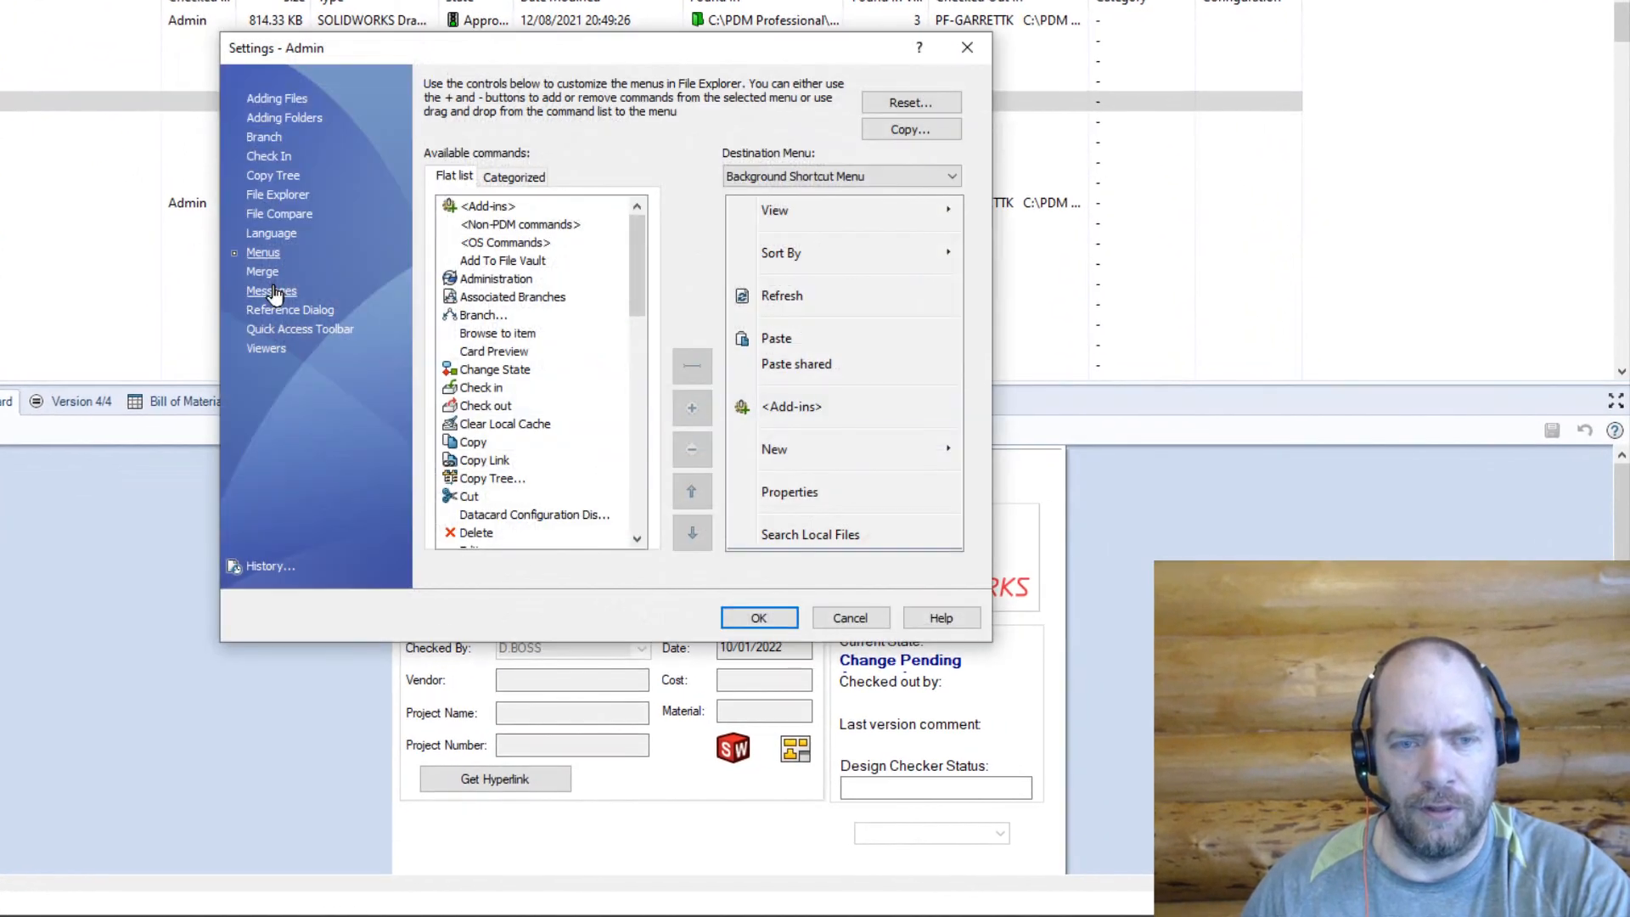
left_click(273, 175)
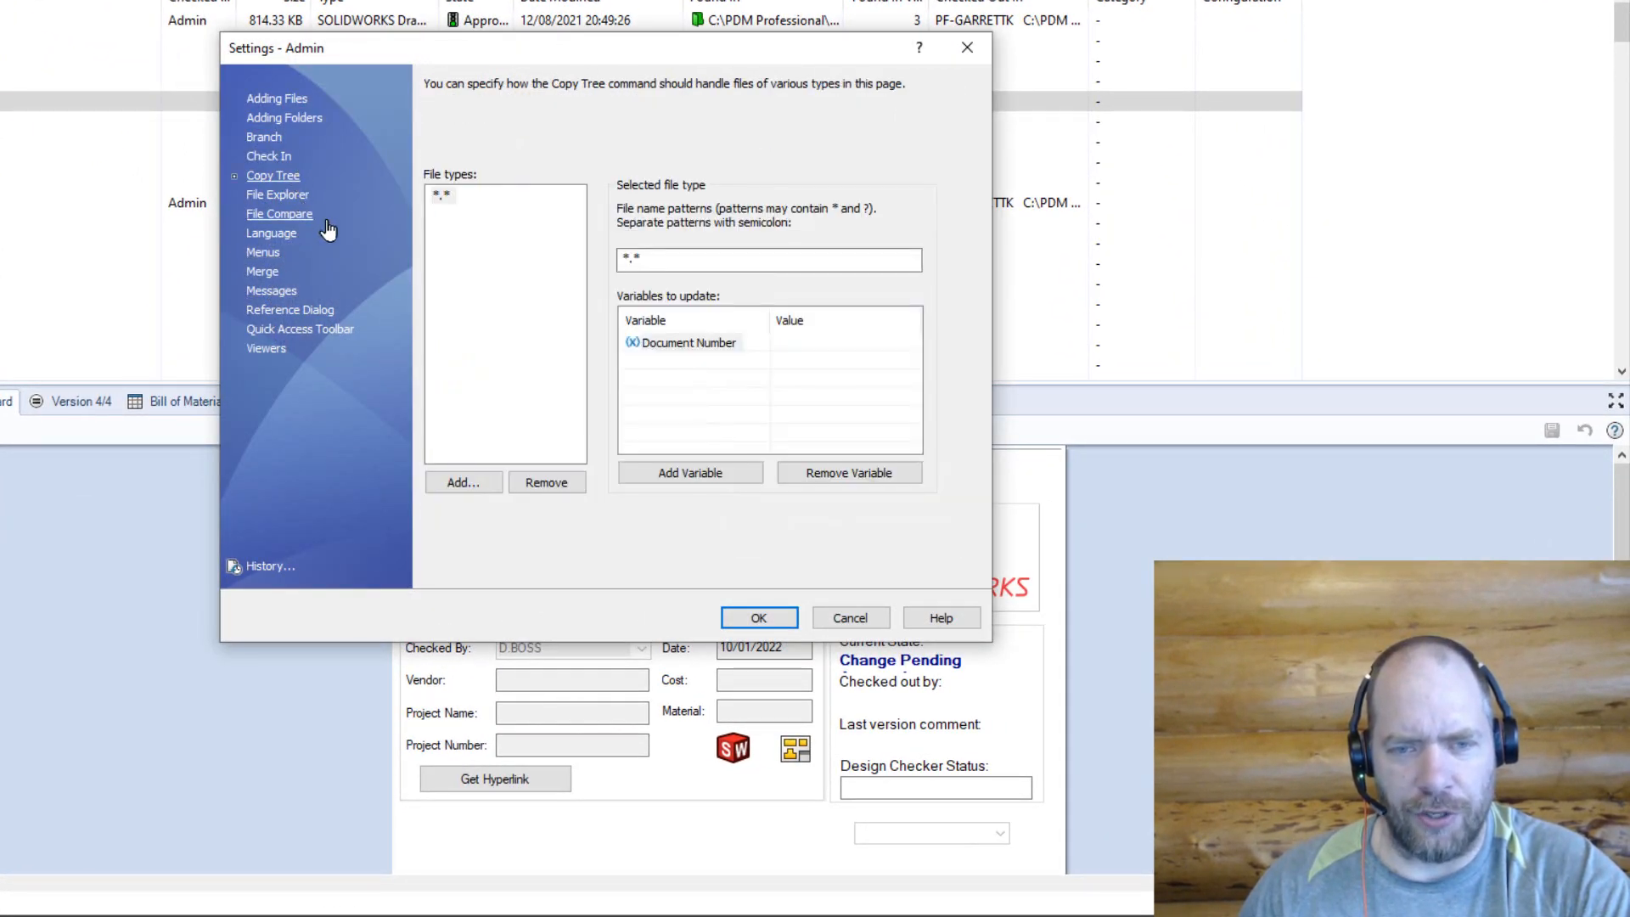
mouse_move(849, 364)
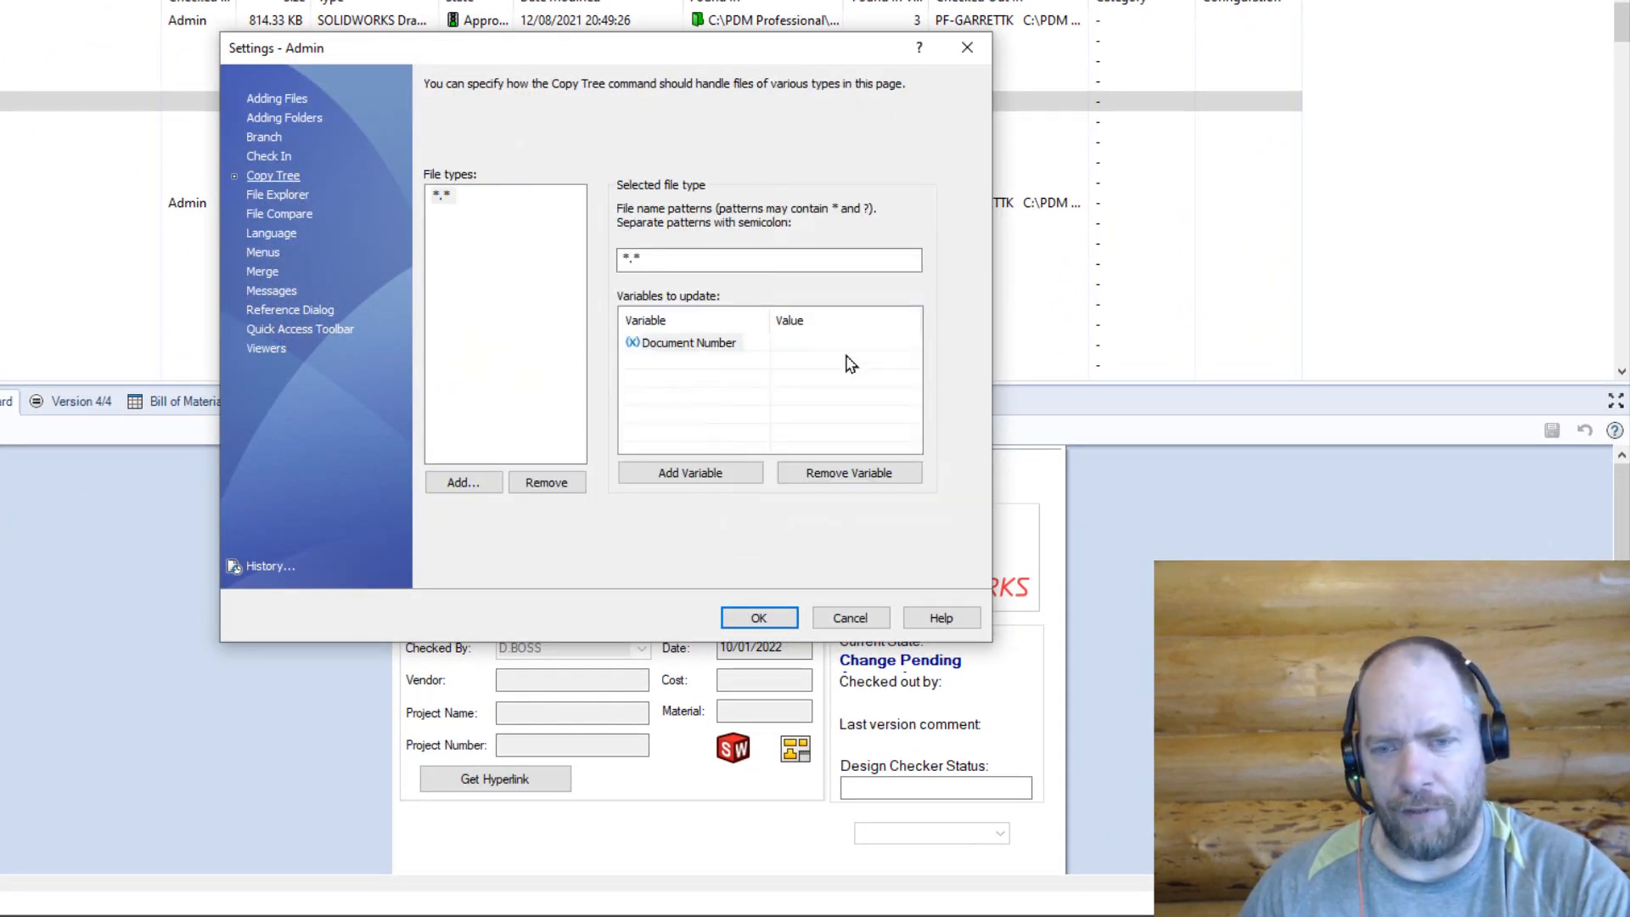
left_click(851, 619)
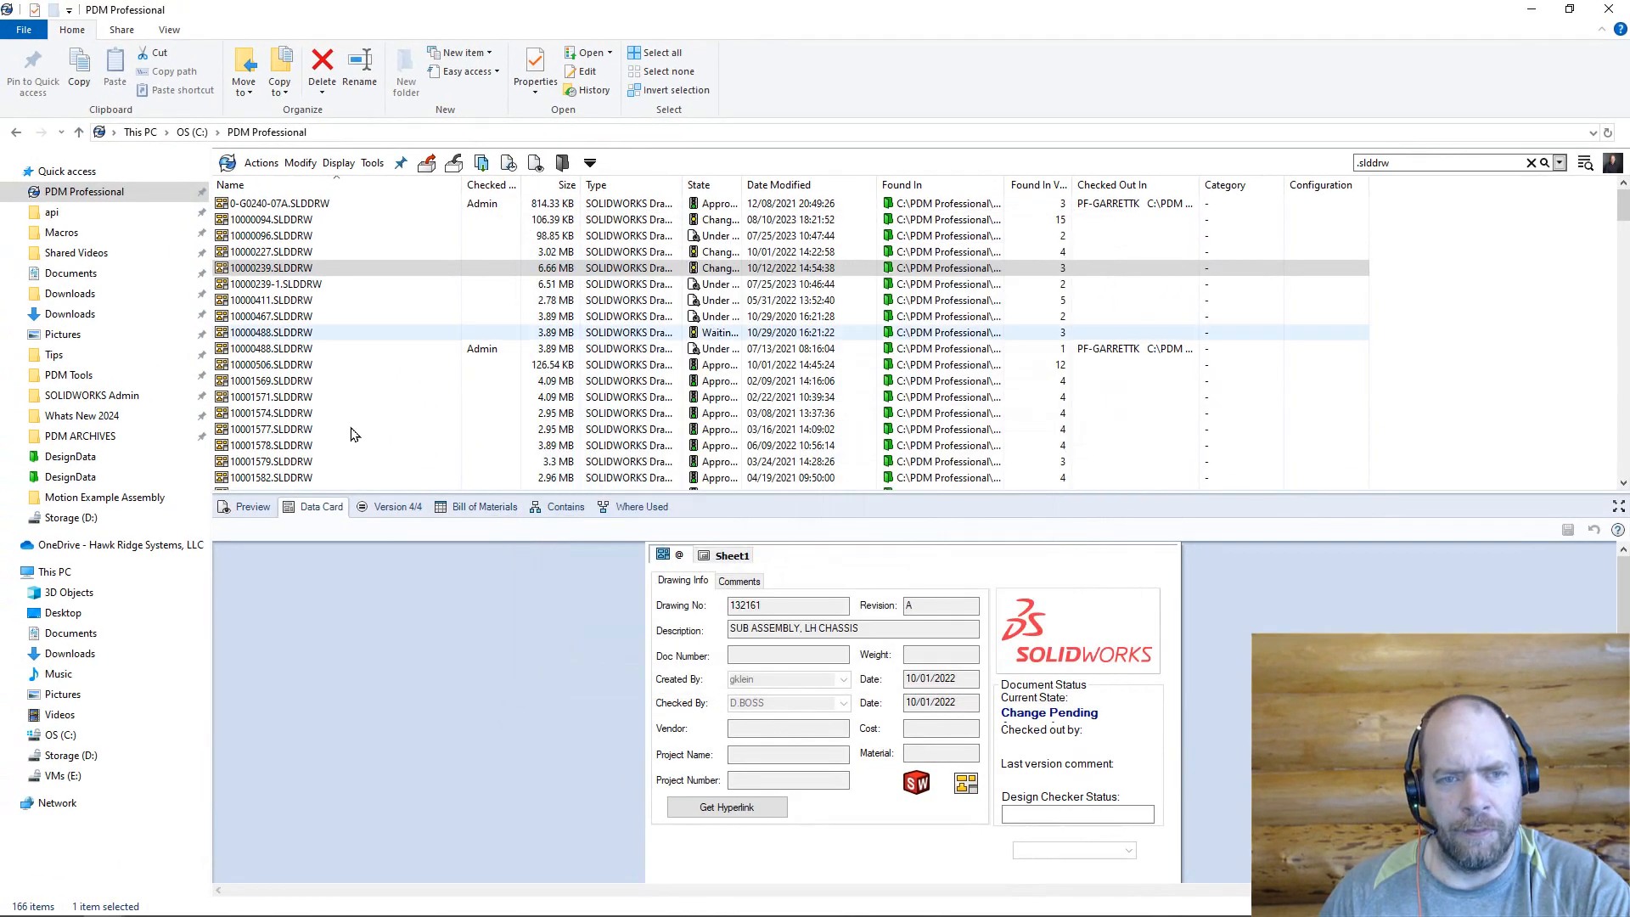
left_click(374, 163)
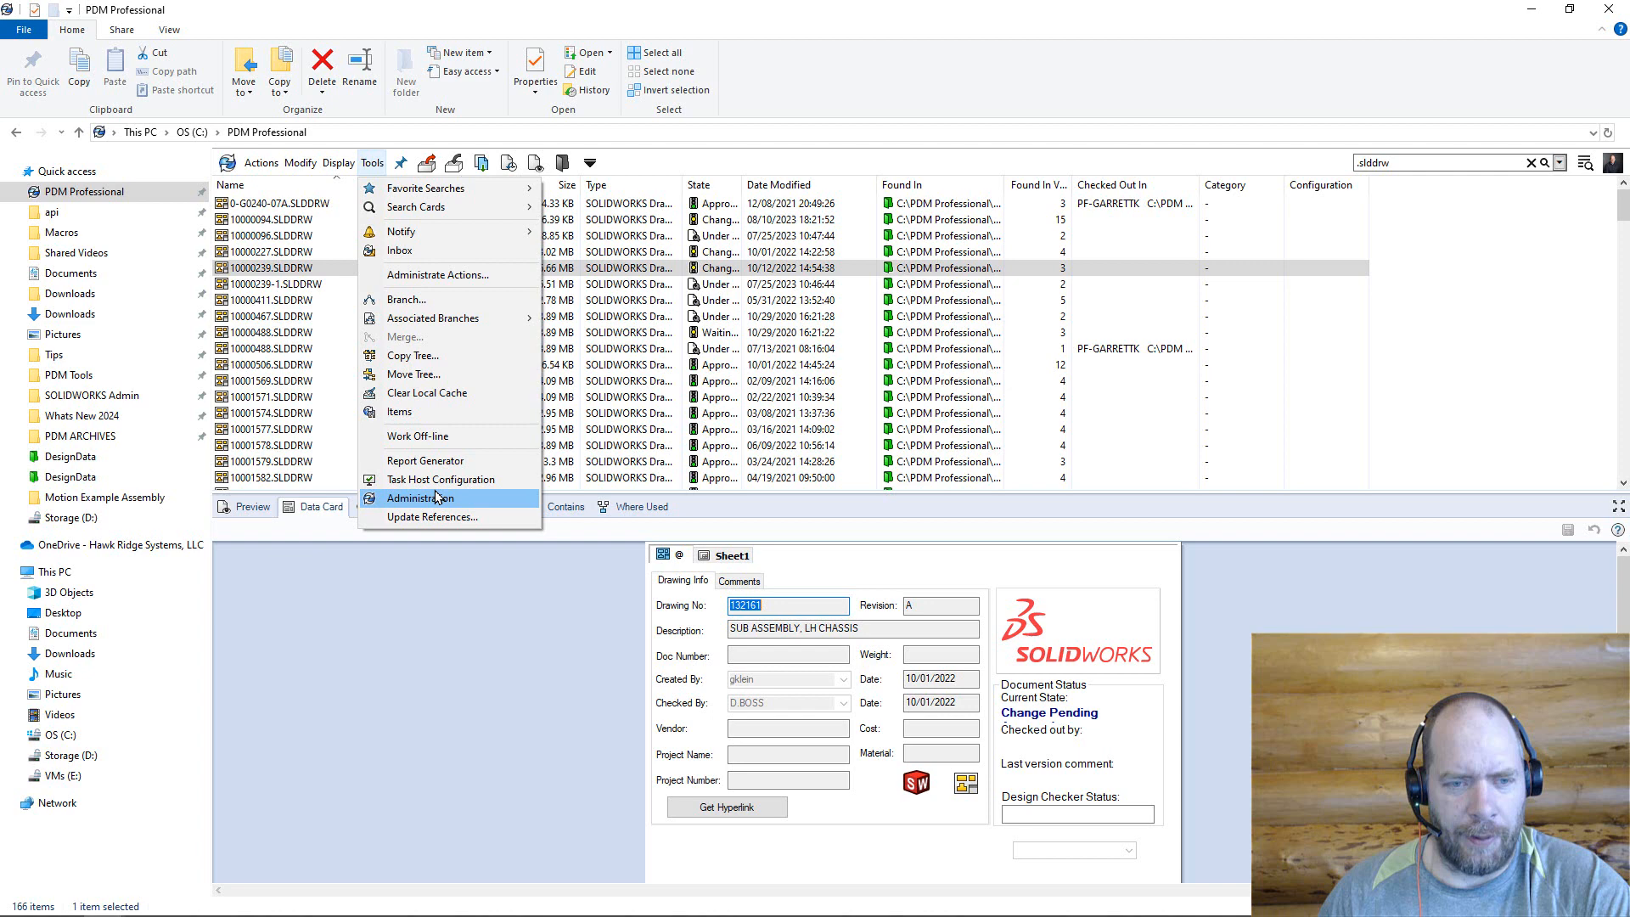
- Launch PDM Administration and show the Engineering group's options under Users and Groups Management
left_click(422, 498)
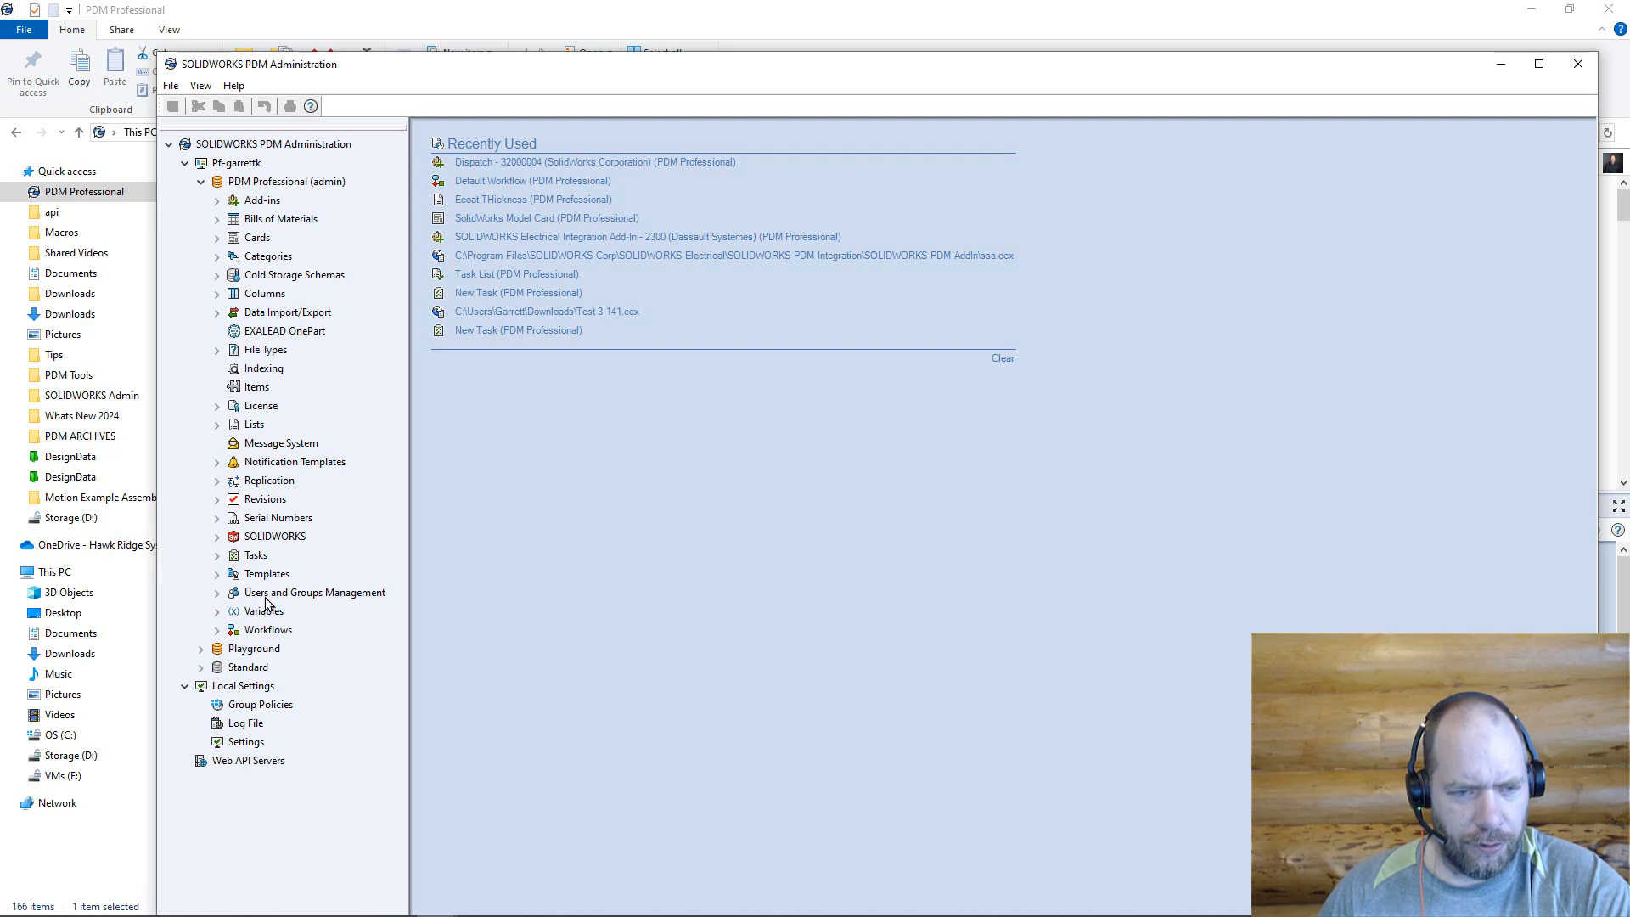
left_click(218, 591)
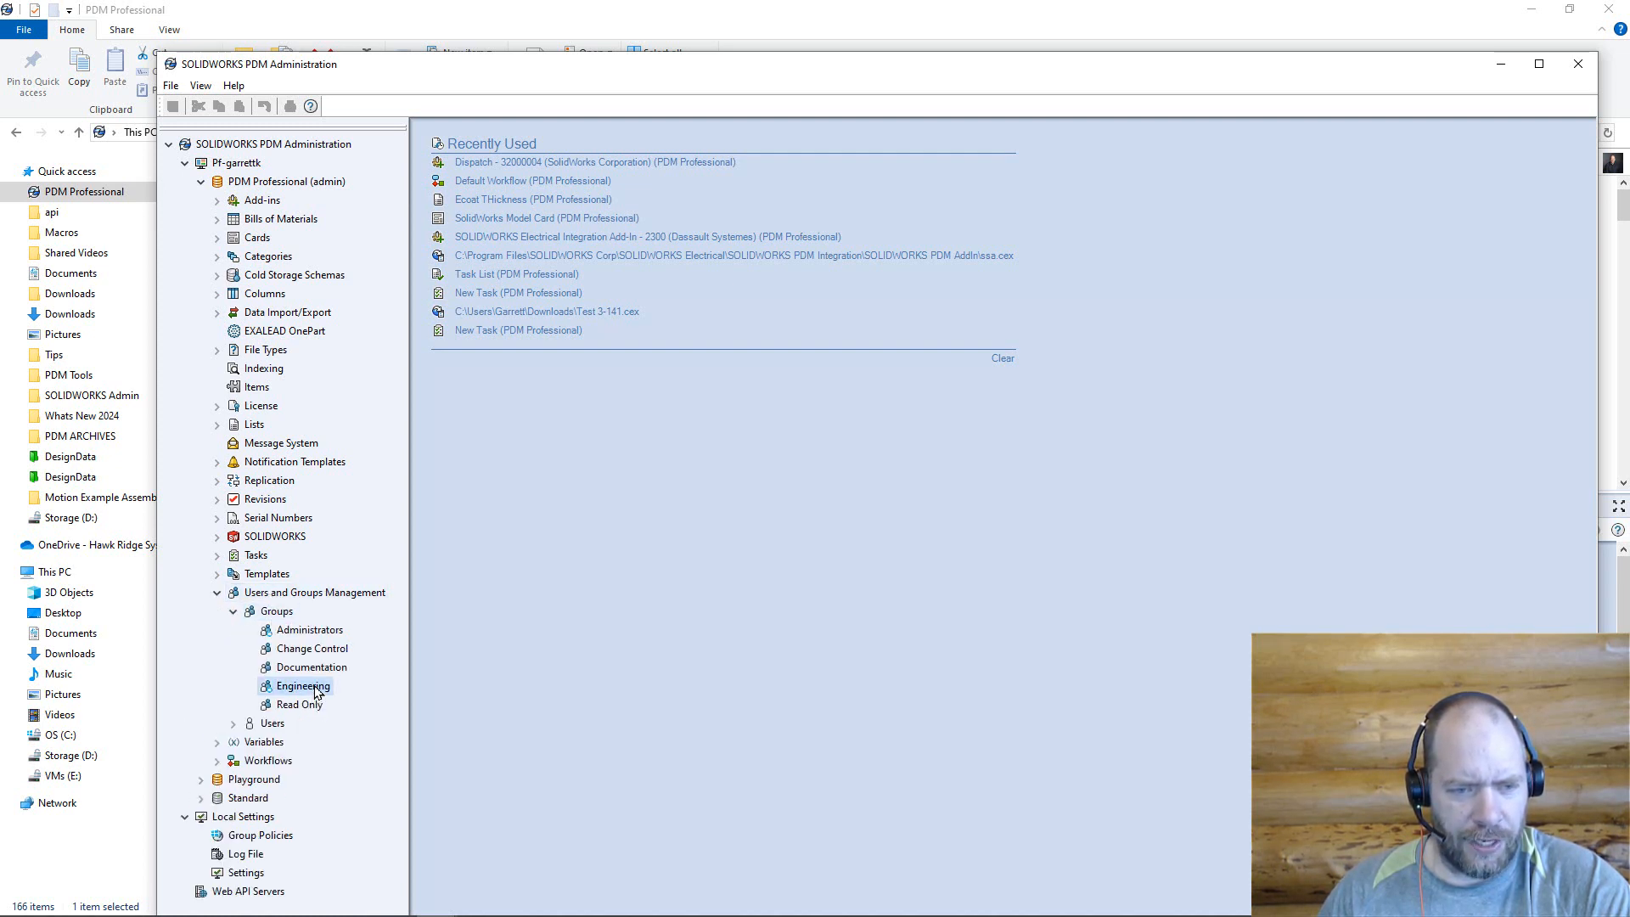
right_click(295, 687)
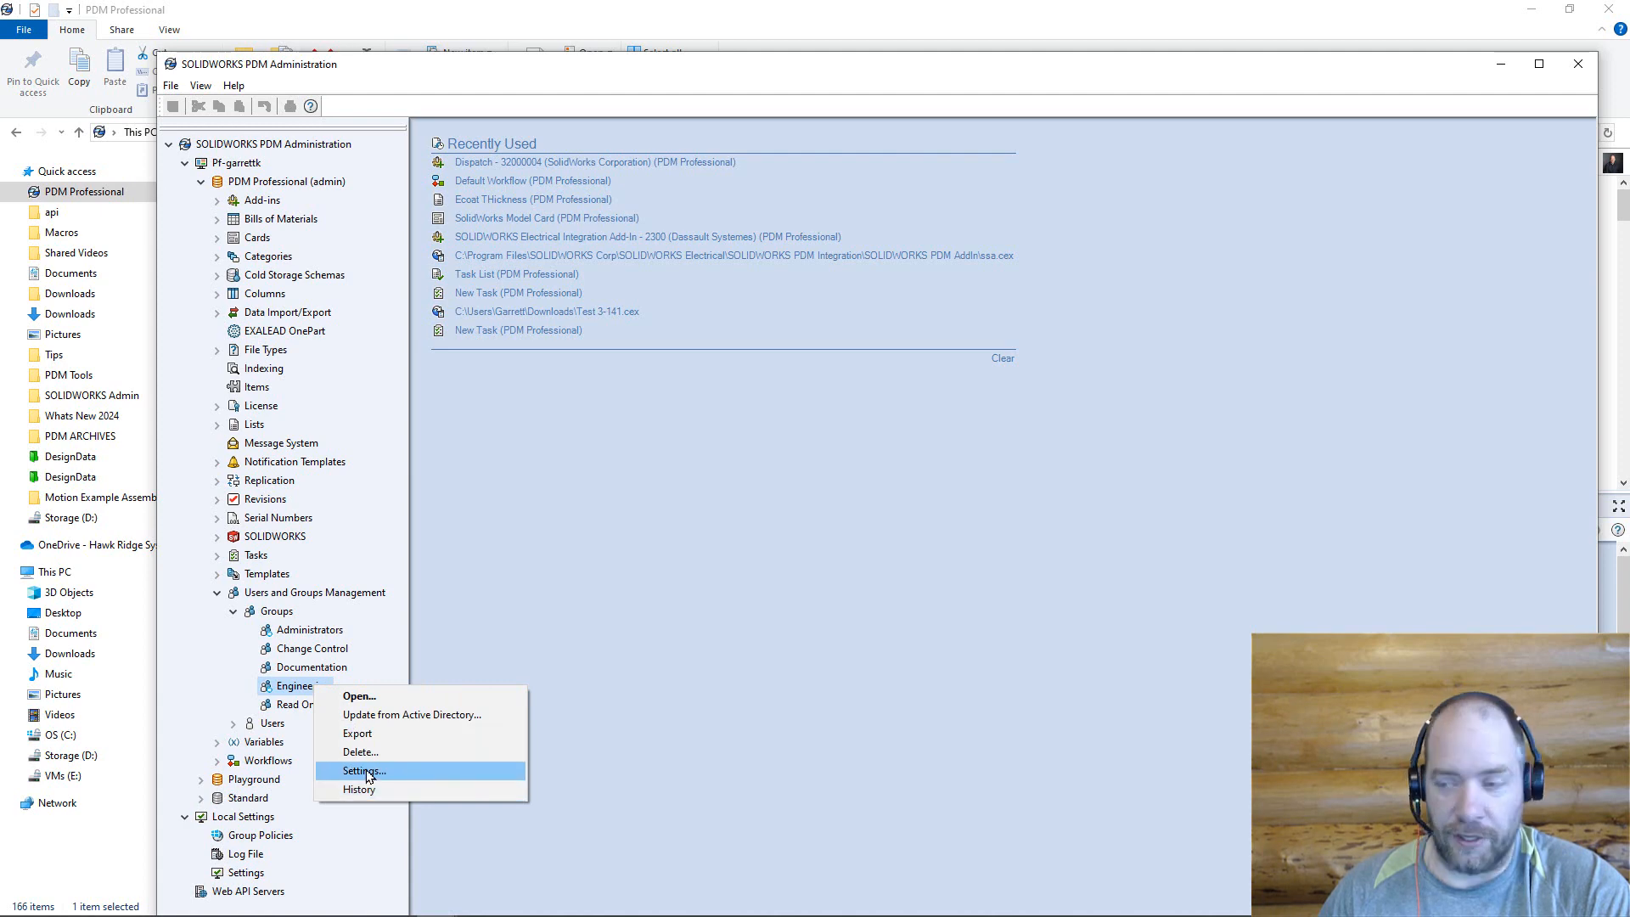
- Add Author with an empty value to Engineering's Copy Tree variables and apply the change
left_click(362, 771)
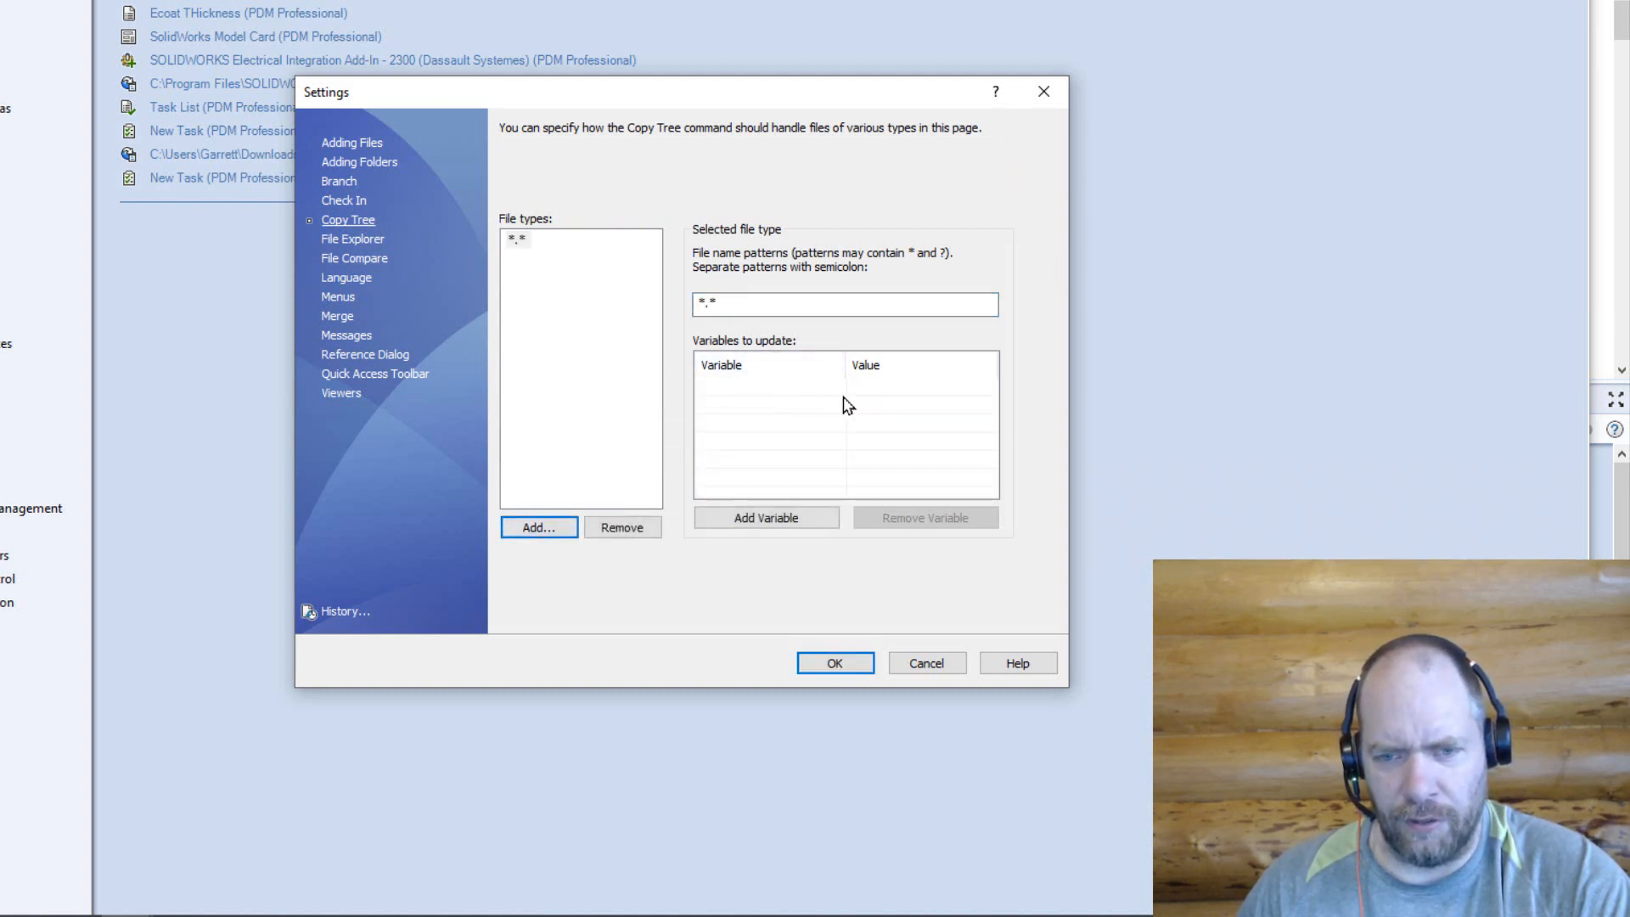
left_click(766, 517)
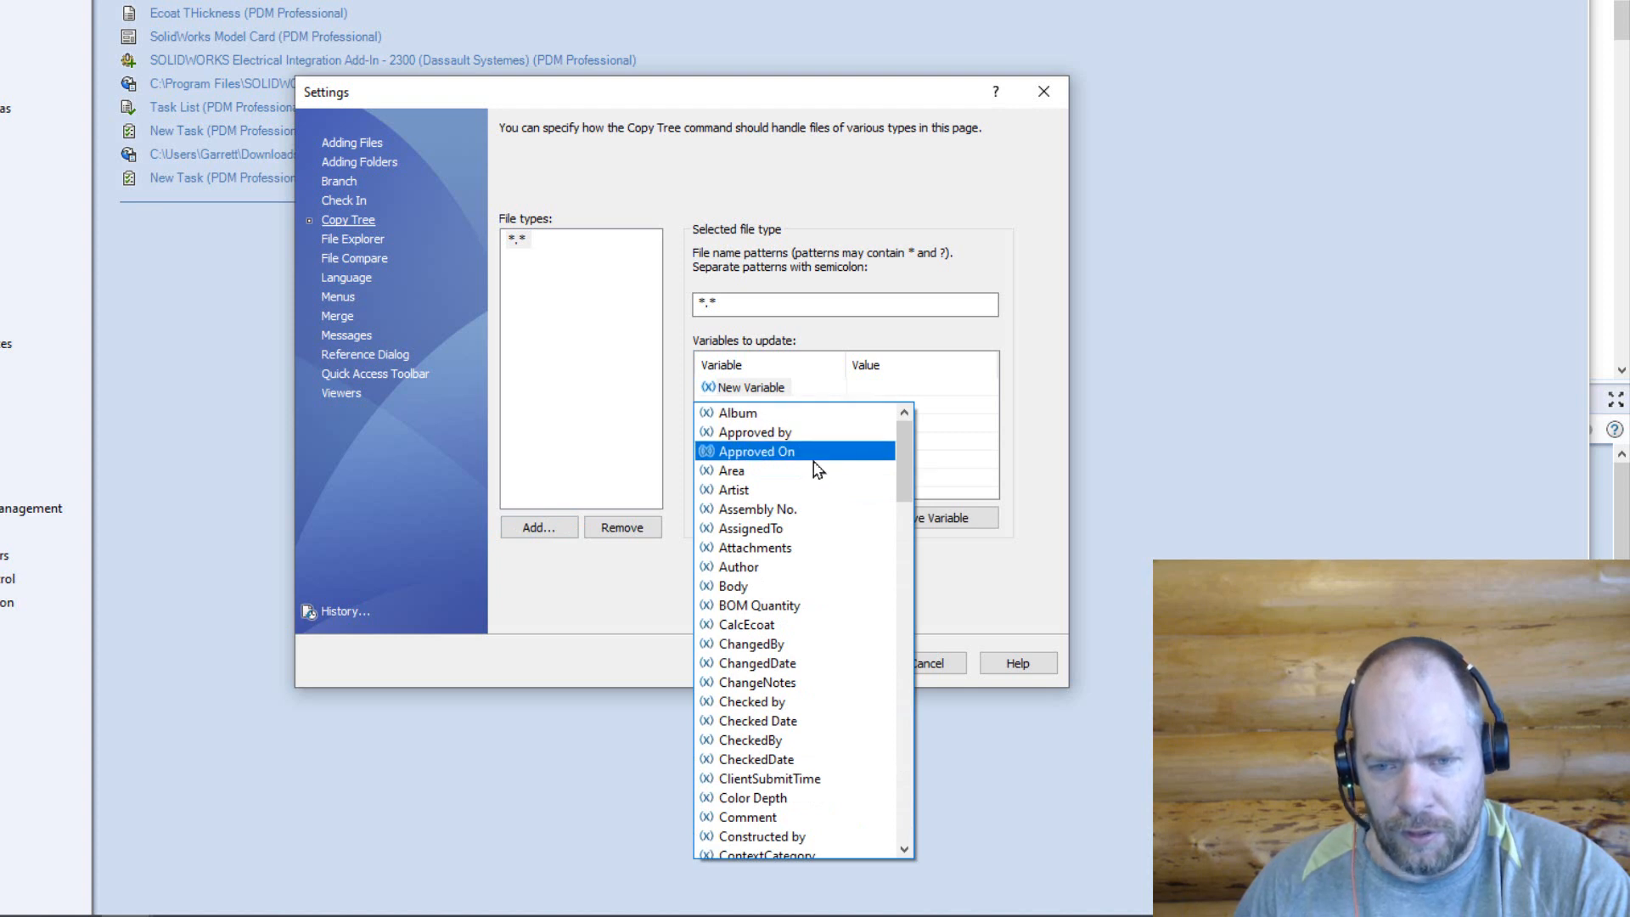
left_click(739, 567)
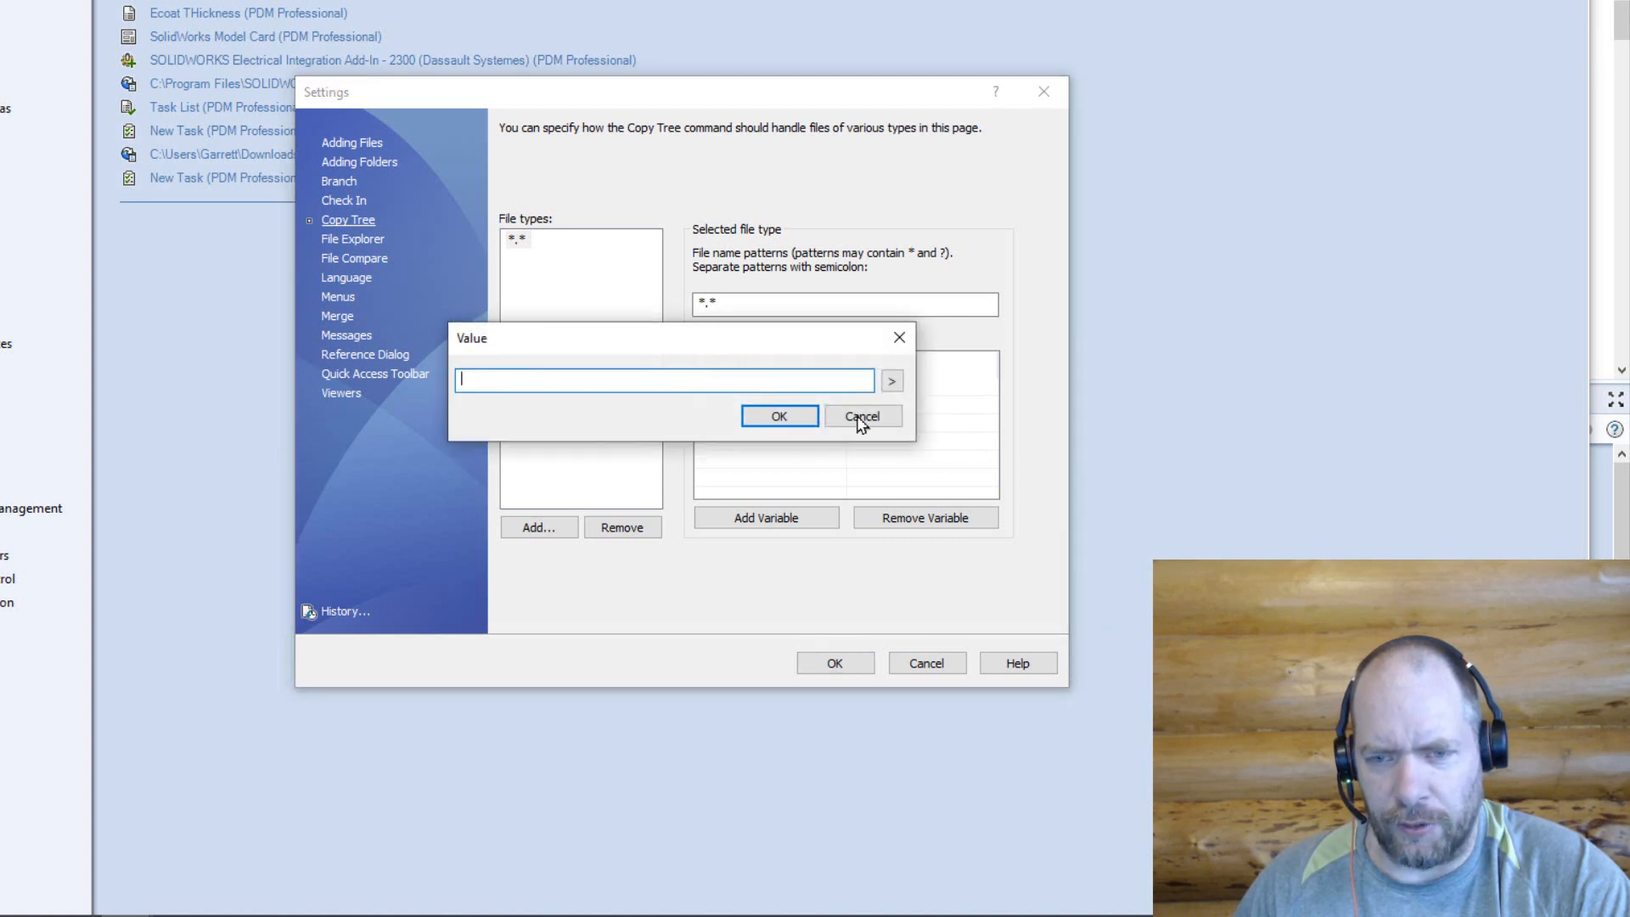
left_click(861, 416)
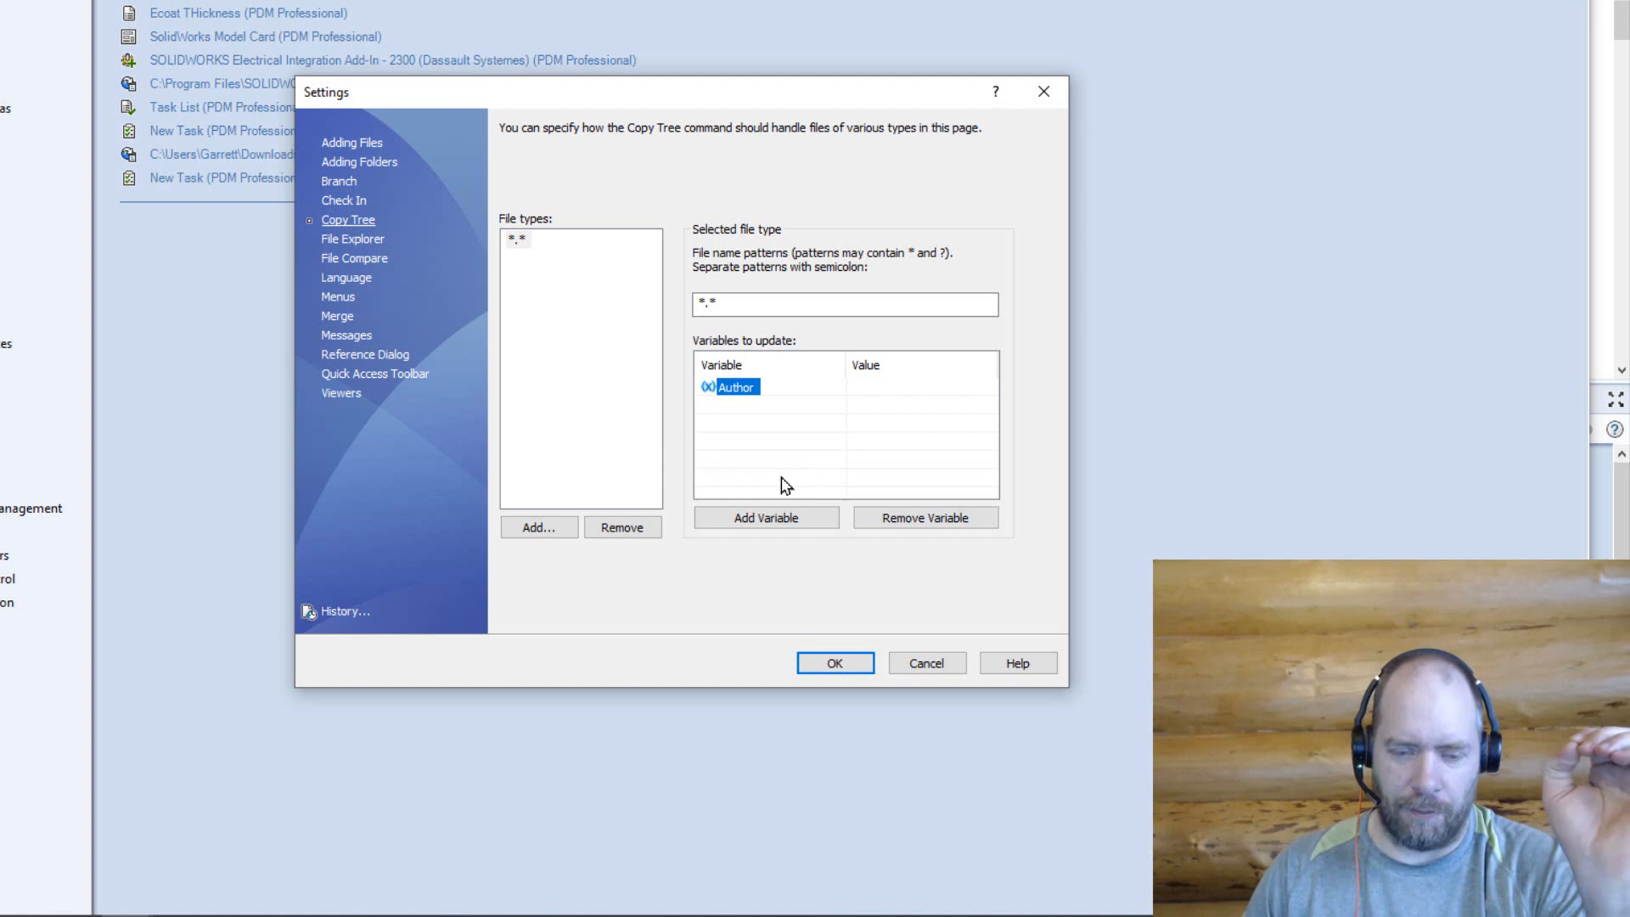
mouse_move(754, 479)
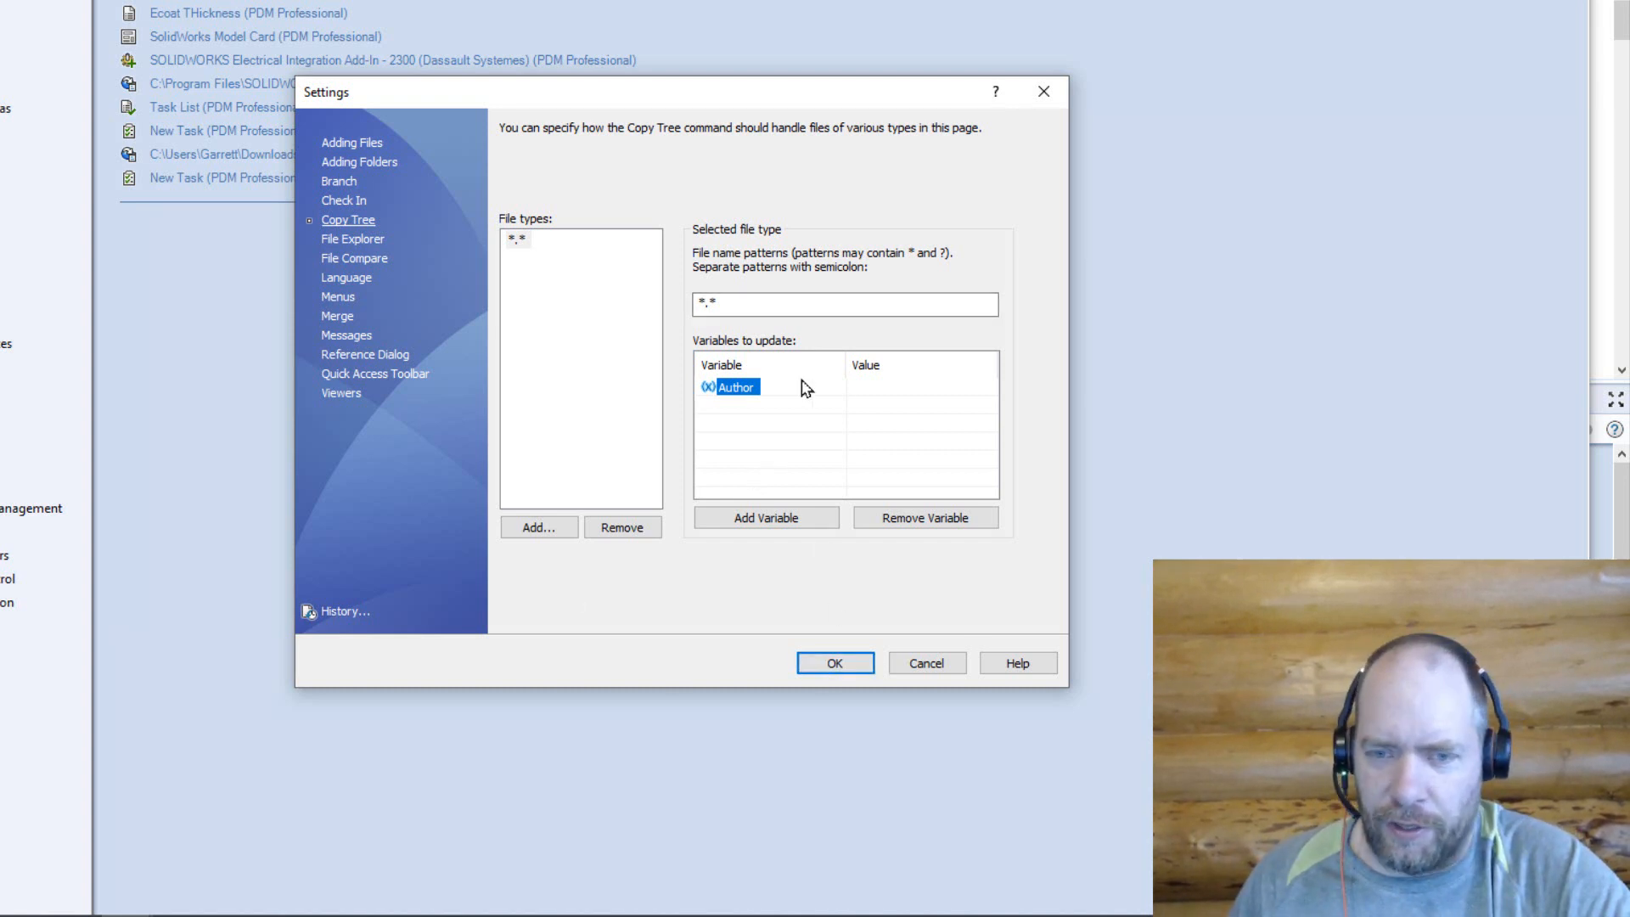
mouse_move(778, 492)
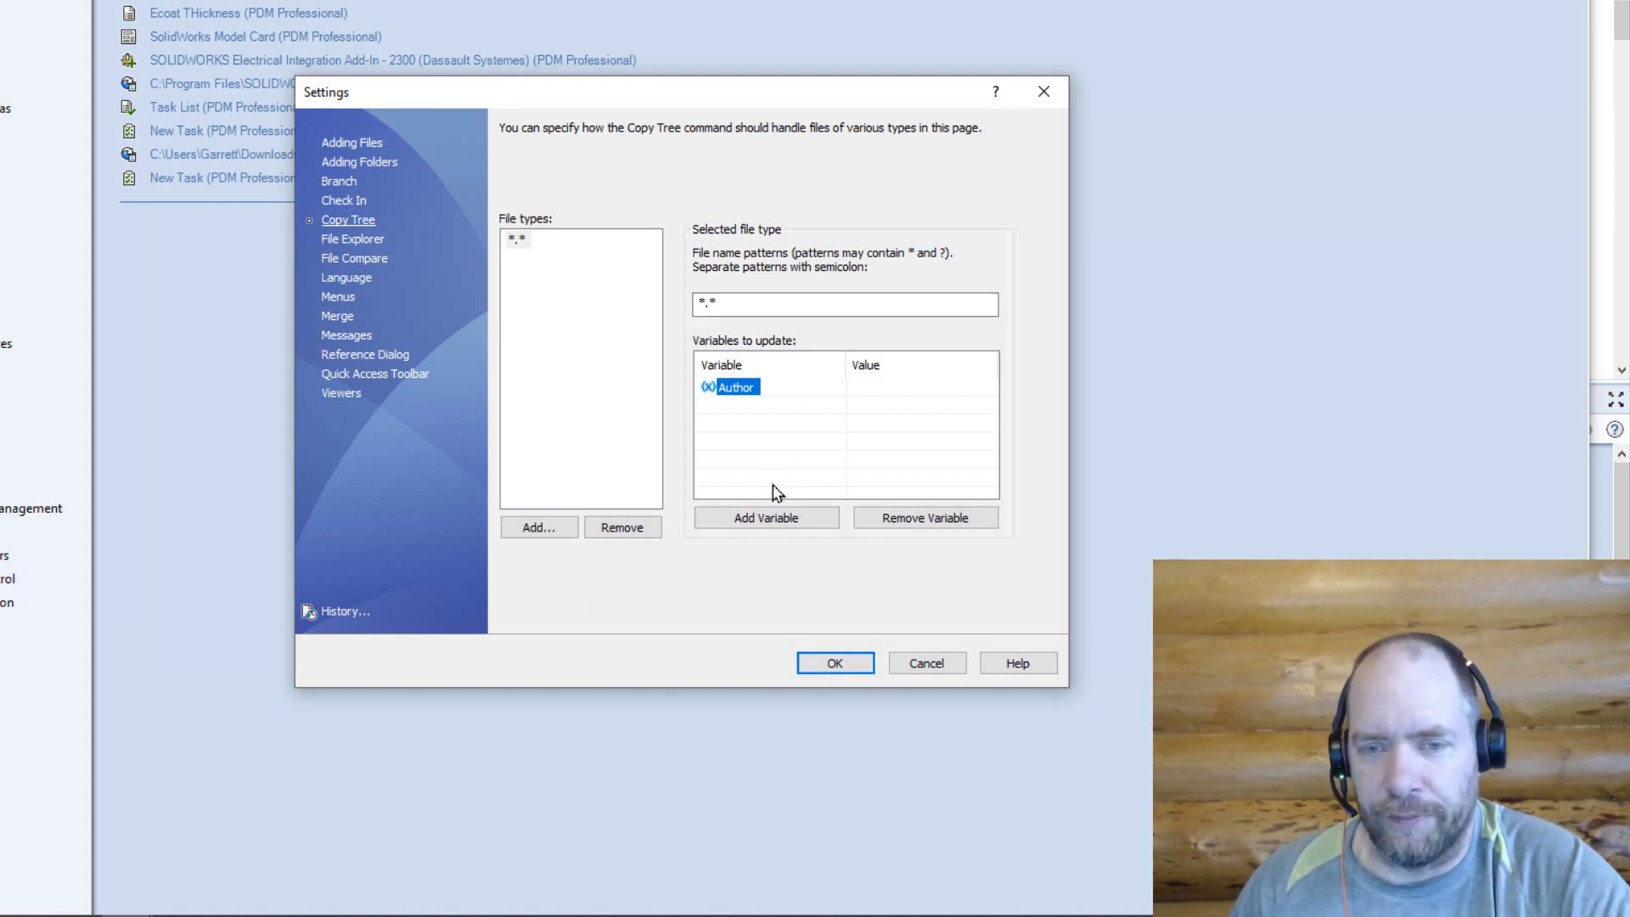
left_click(835, 662)
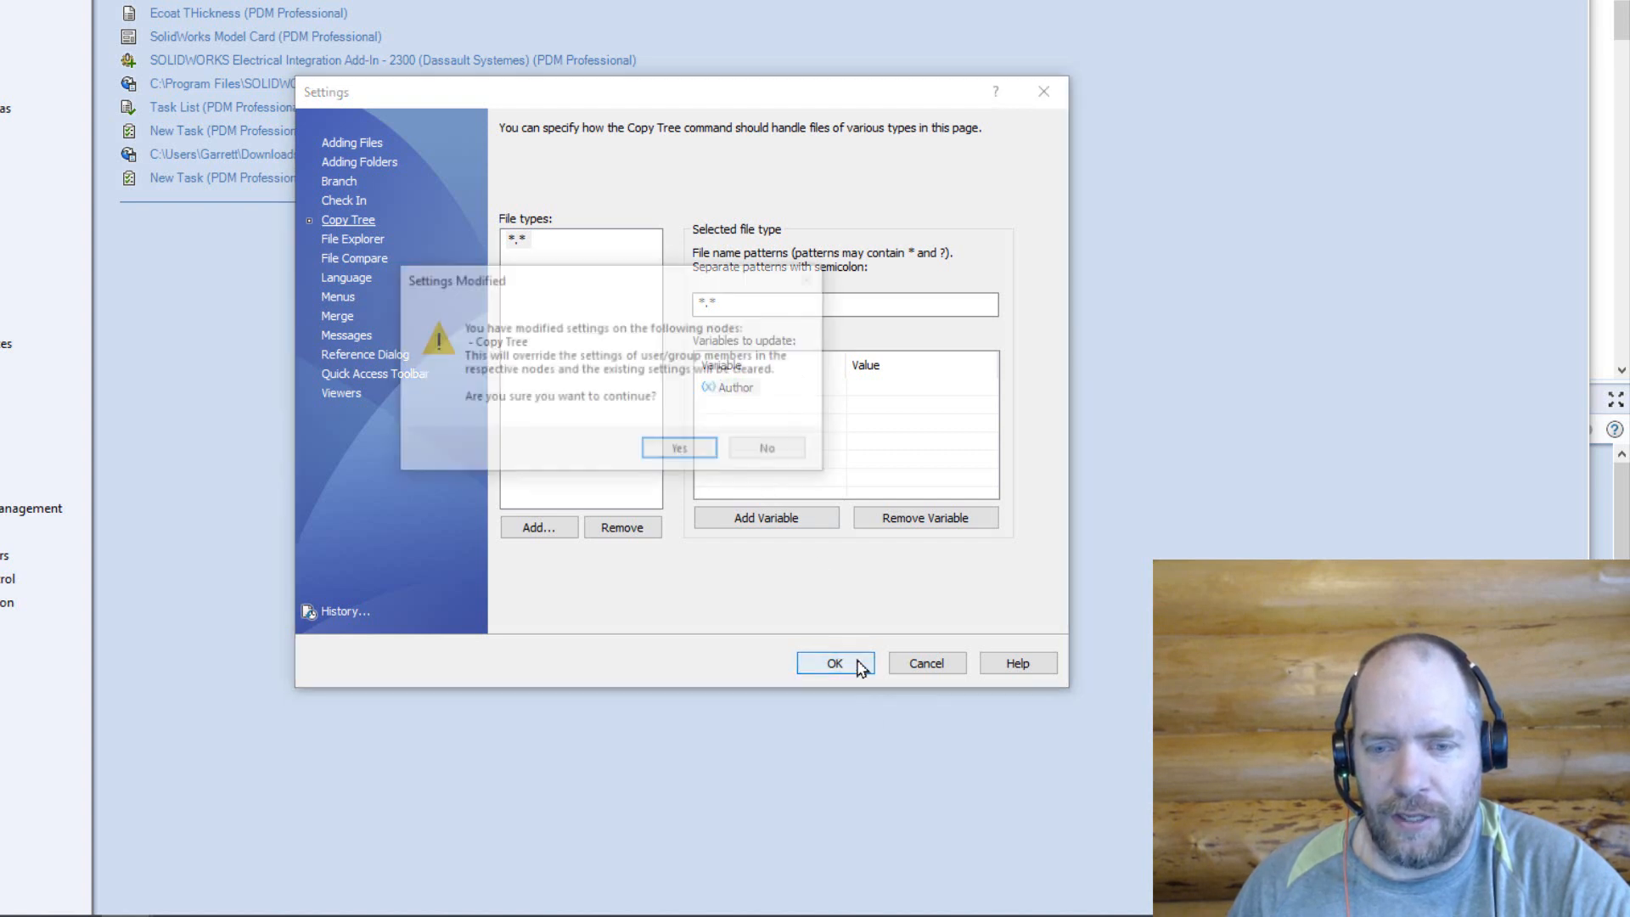